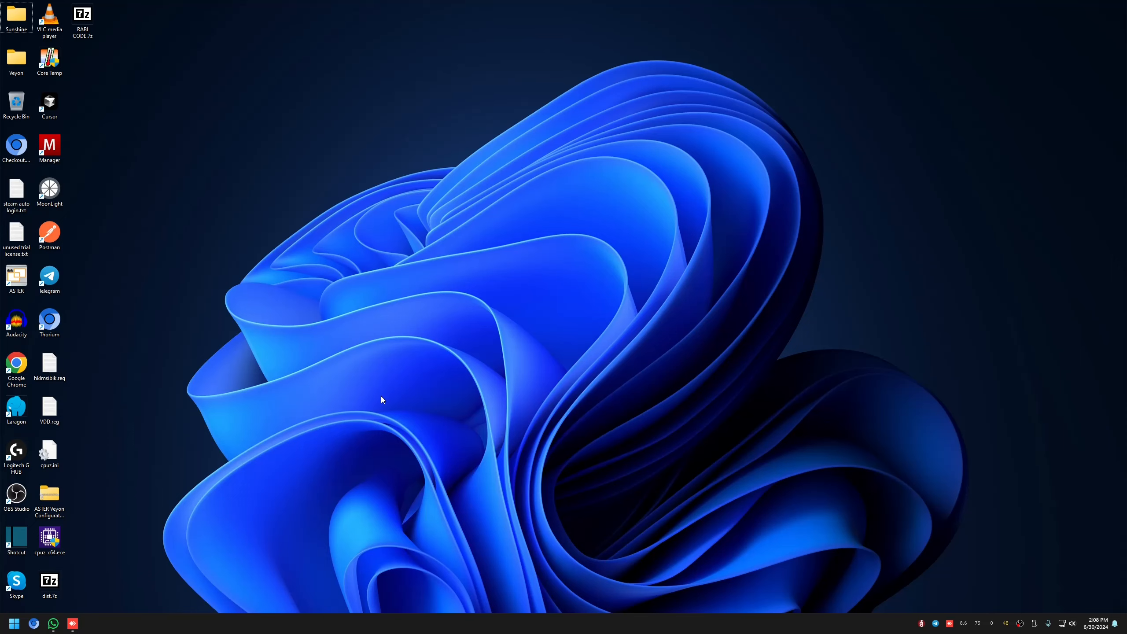
# Launch Hyper-V Manager from Start search and bring up actions for the running Windows11-23H2 VM.
pyautogui.write('hyper-V Manager')
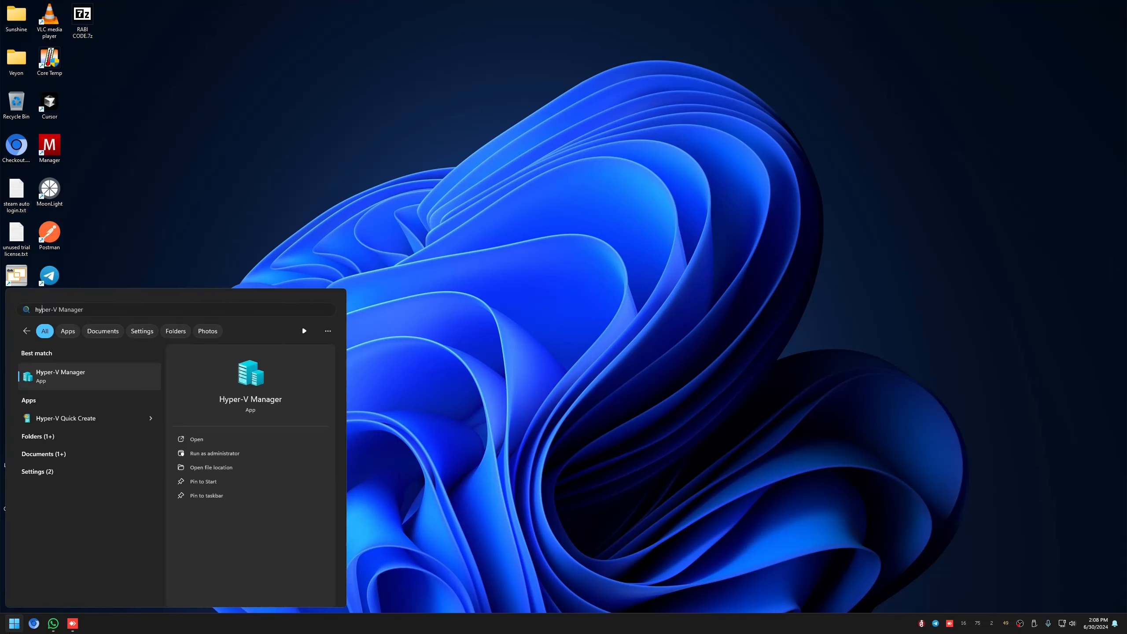
pyautogui.click(60, 376)
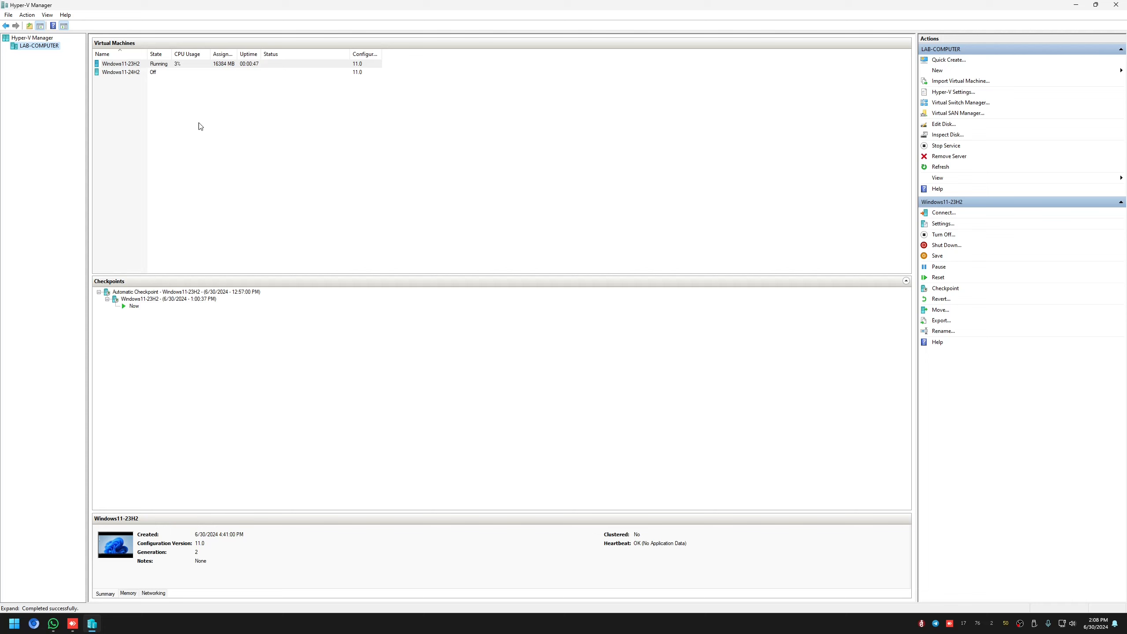
pyautogui.click(121, 63)
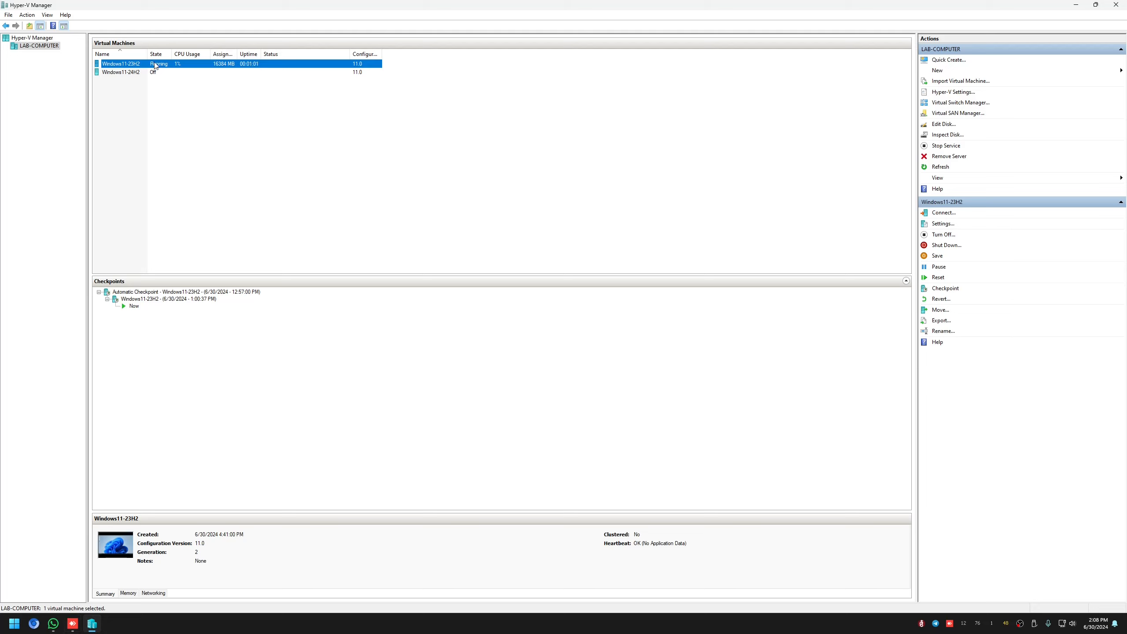
pyautogui.rightClick(154, 64)
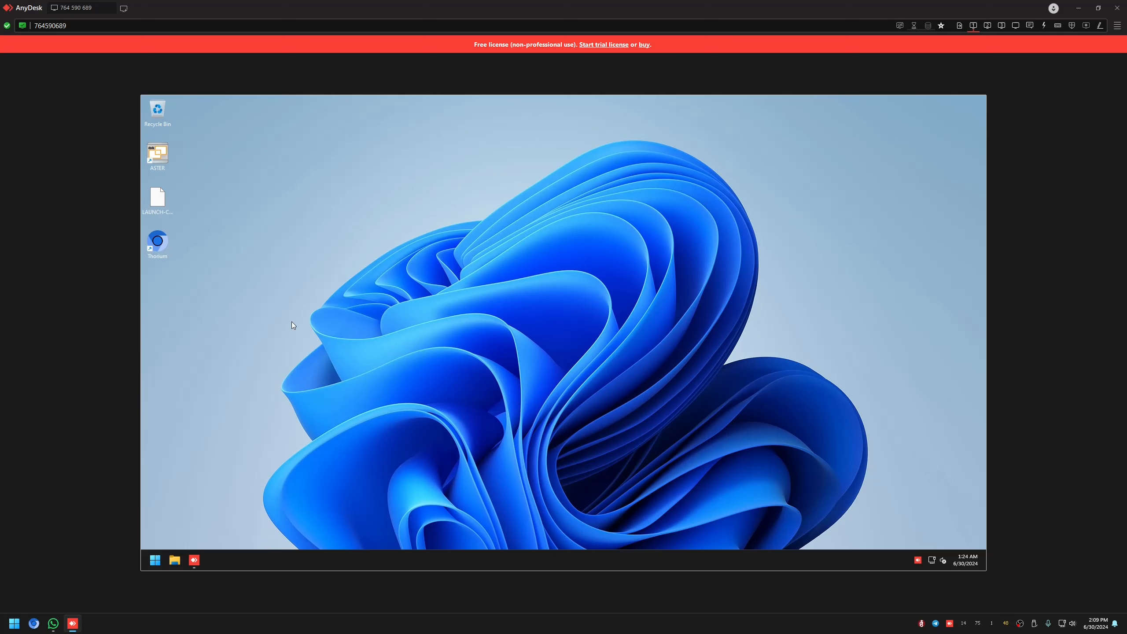
pyautogui.moveTo(310, 402)
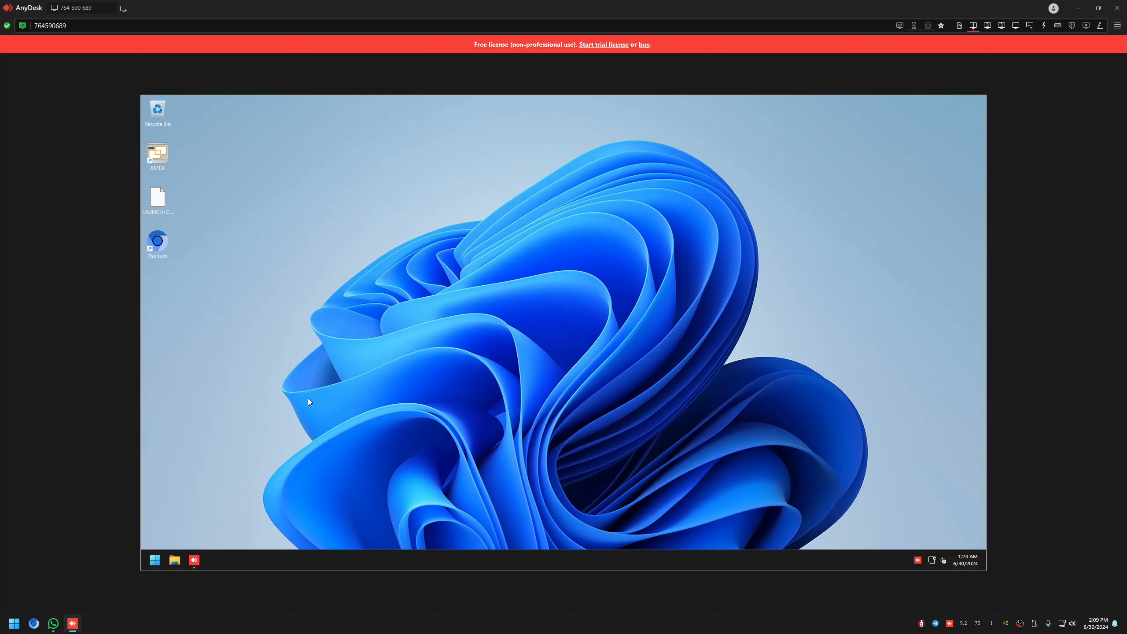
pyautogui.moveTo(298, 403)
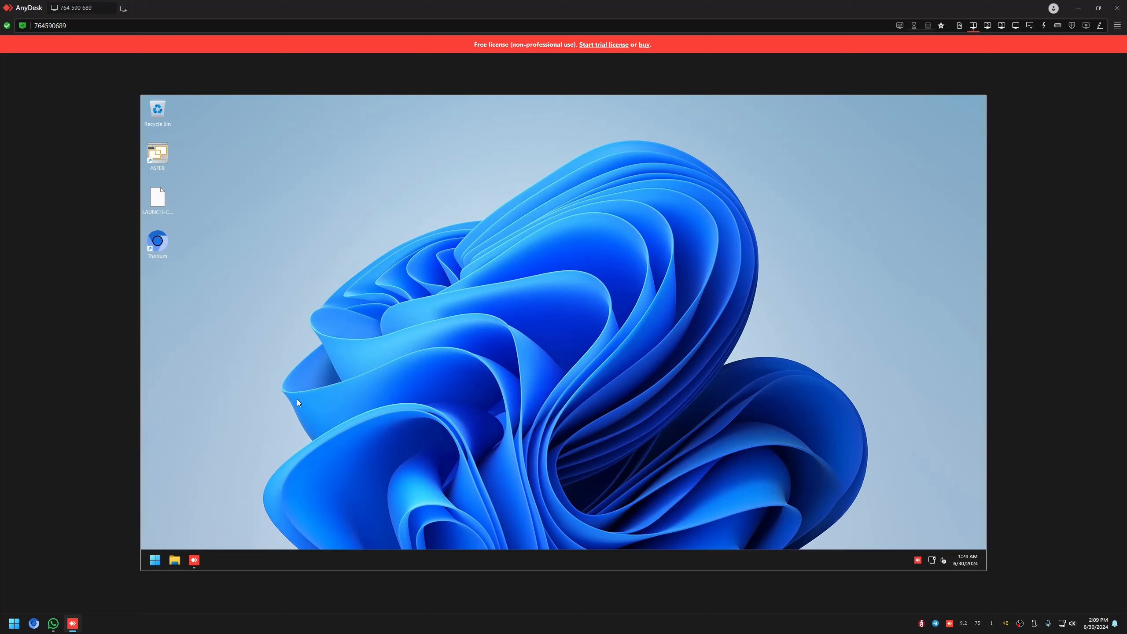
pyautogui.moveTo(280, 434)
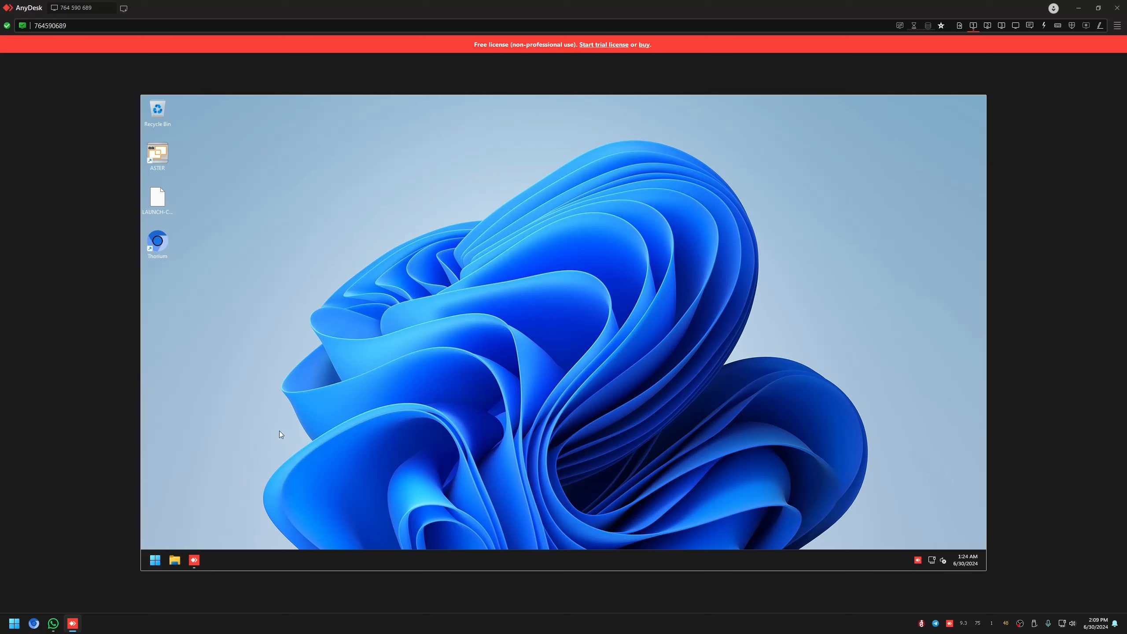
pyautogui.moveTo(597, 371)
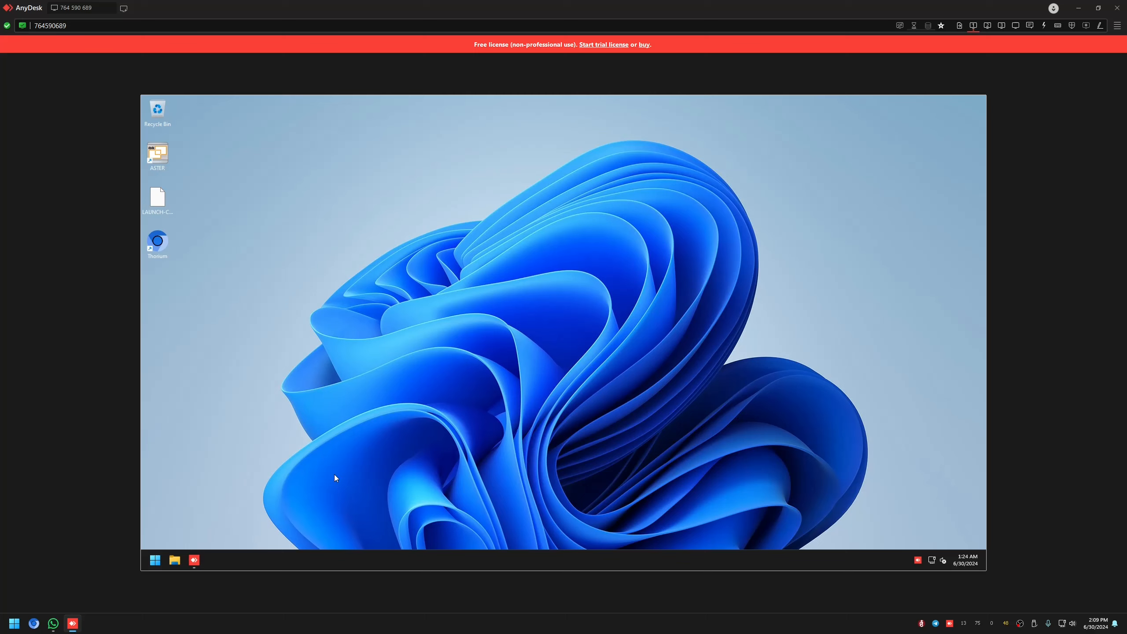
pyautogui.moveTo(157, 241)
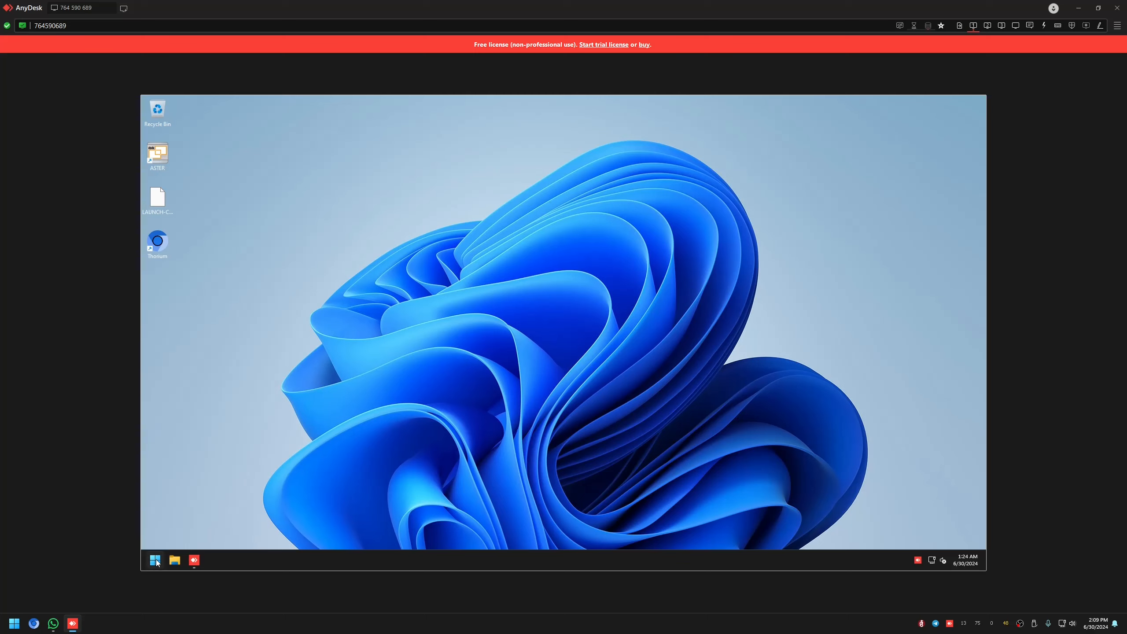
pyautogui.moveTo(176, 562)
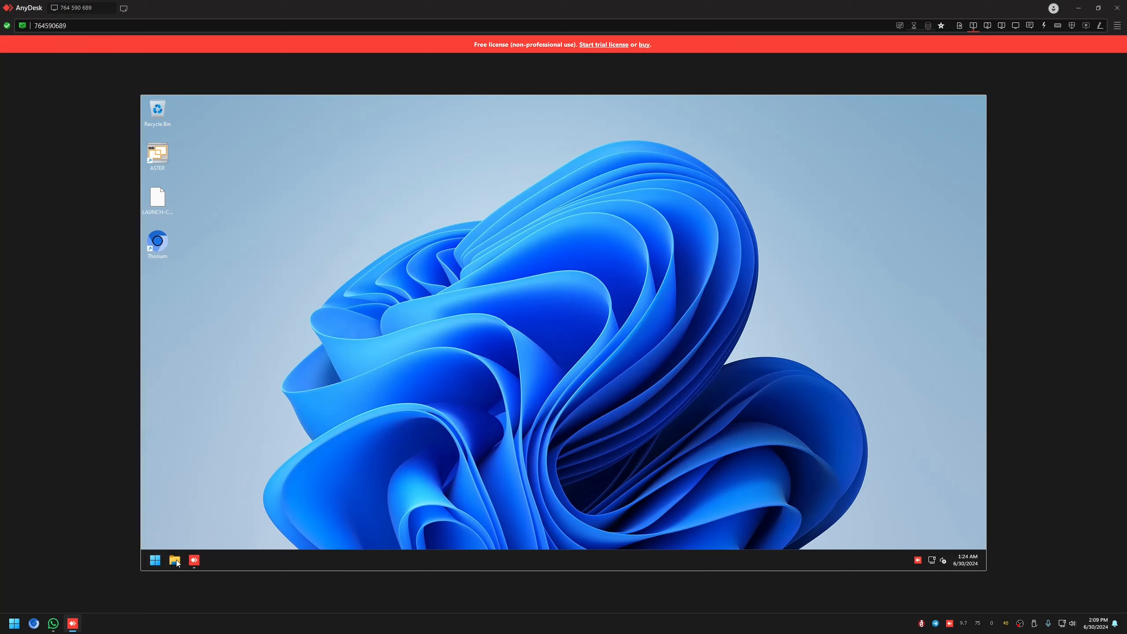
# Check the Downloads folder for the sunshine-windows-portable.zip and driver.zip archives.
pyautogui.click(174, 560)
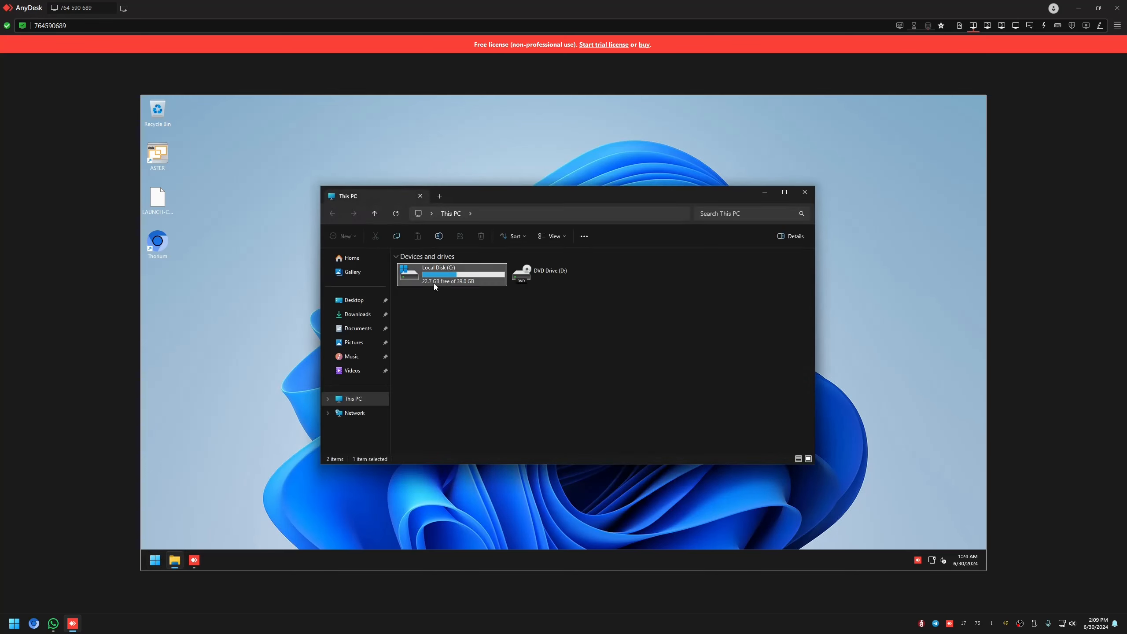
pyautogui.click(357, 313)
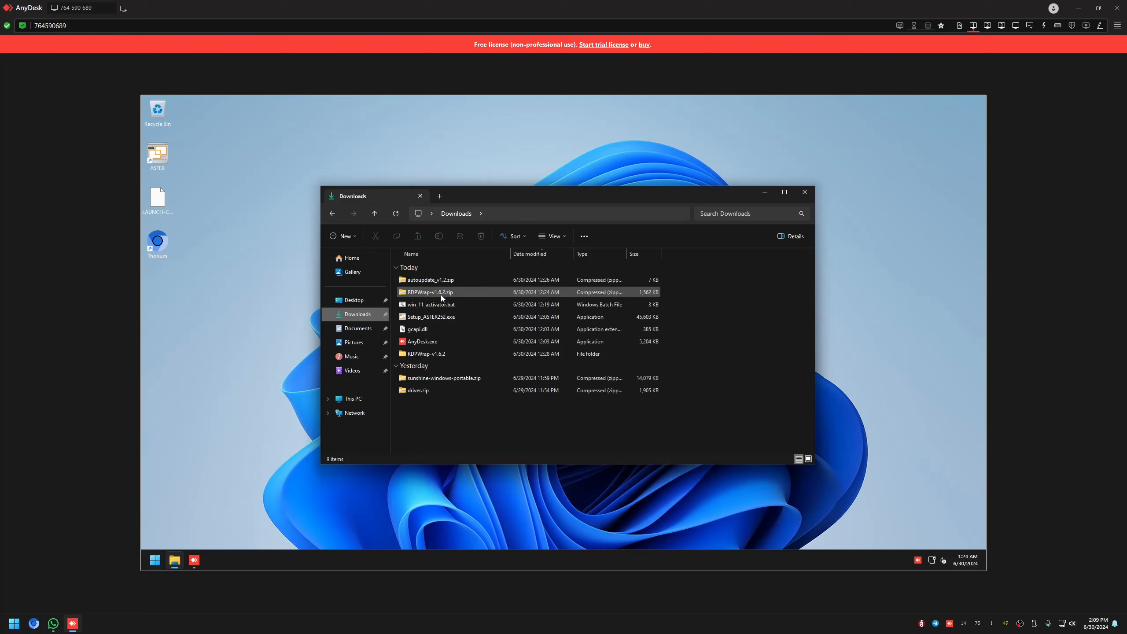
pyautogui.click(444, 378)
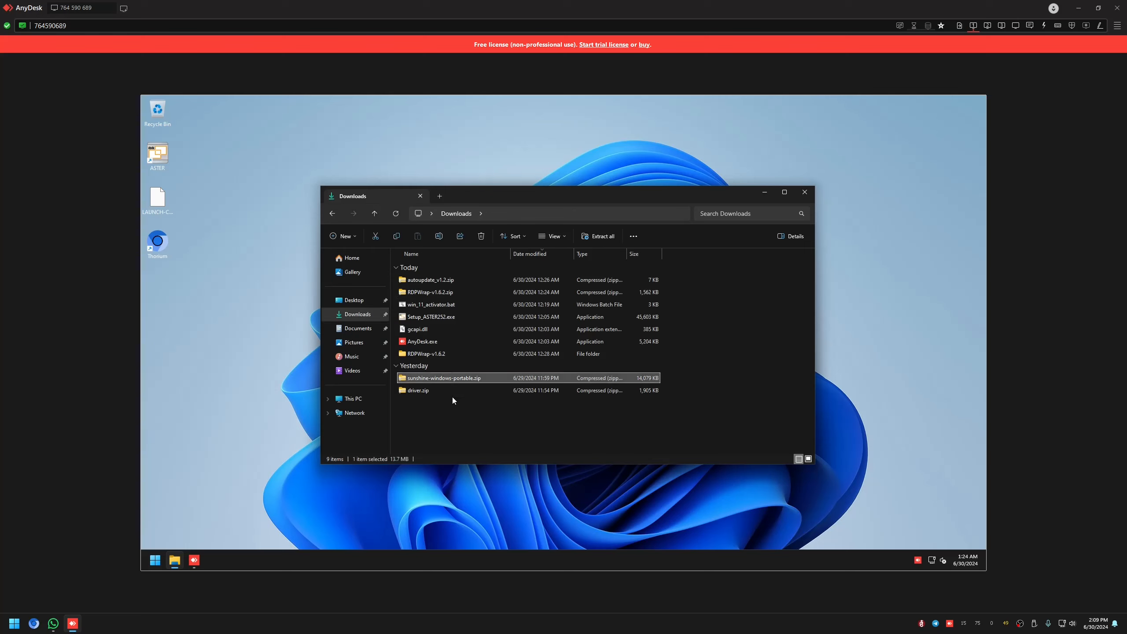
pyautogui.click(418, 390)
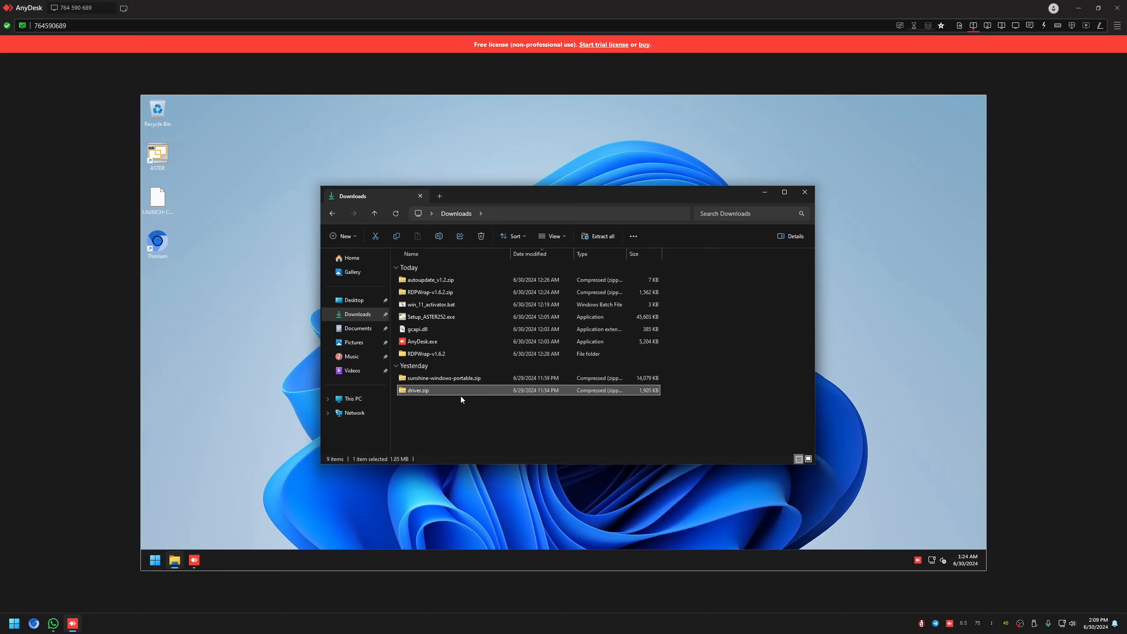
pyautogui.moveTo(460, 400)
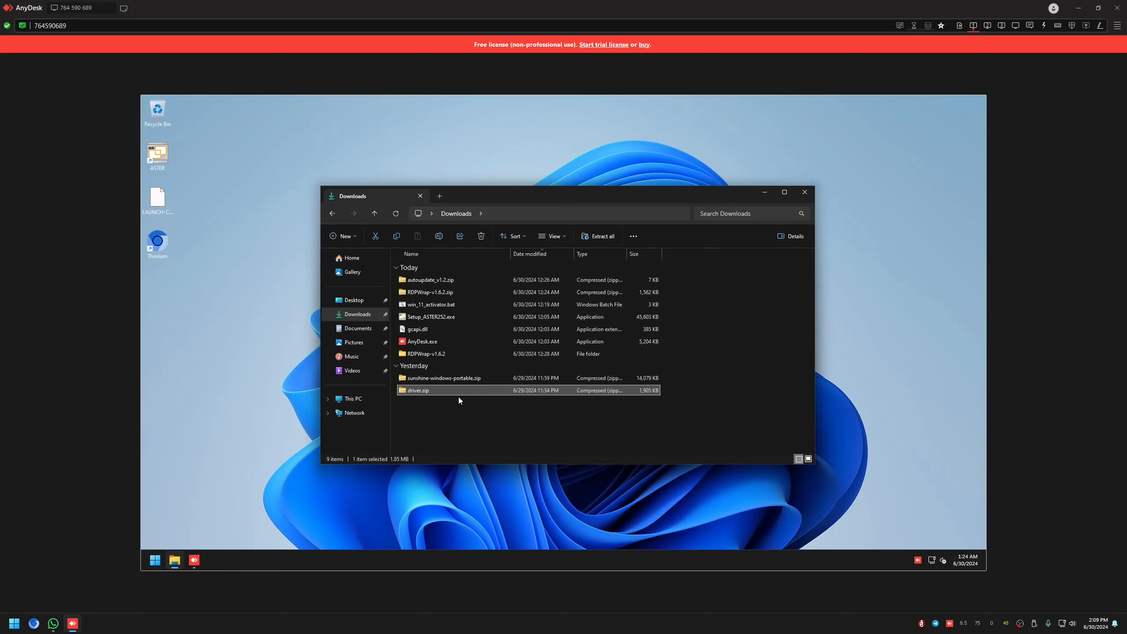
pyautogui.moveTo(407, 395)
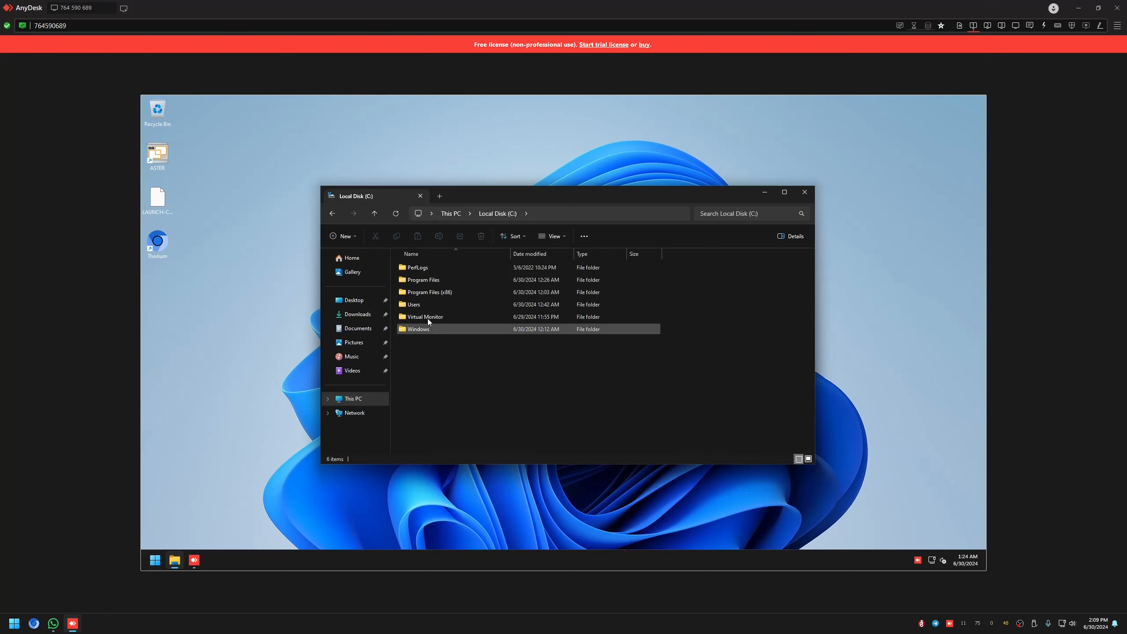
# Browse into C:\Virtual Monitor and locate the install-cert.bat script.
pyautogui.doubleClick(425, 317)
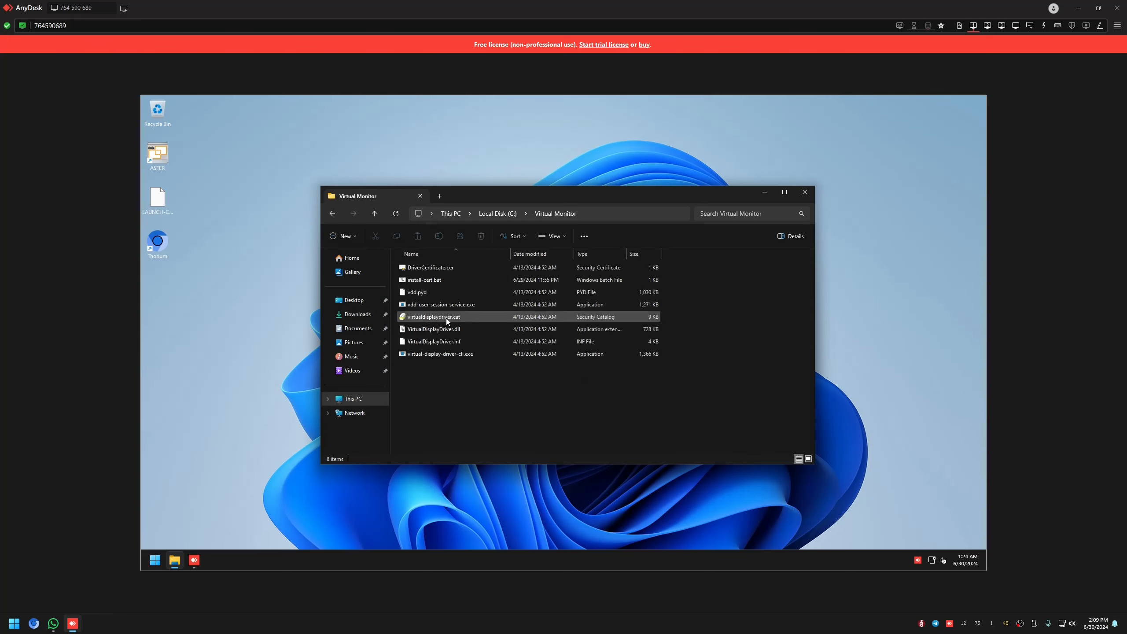
pyautogui.click(423, 280)
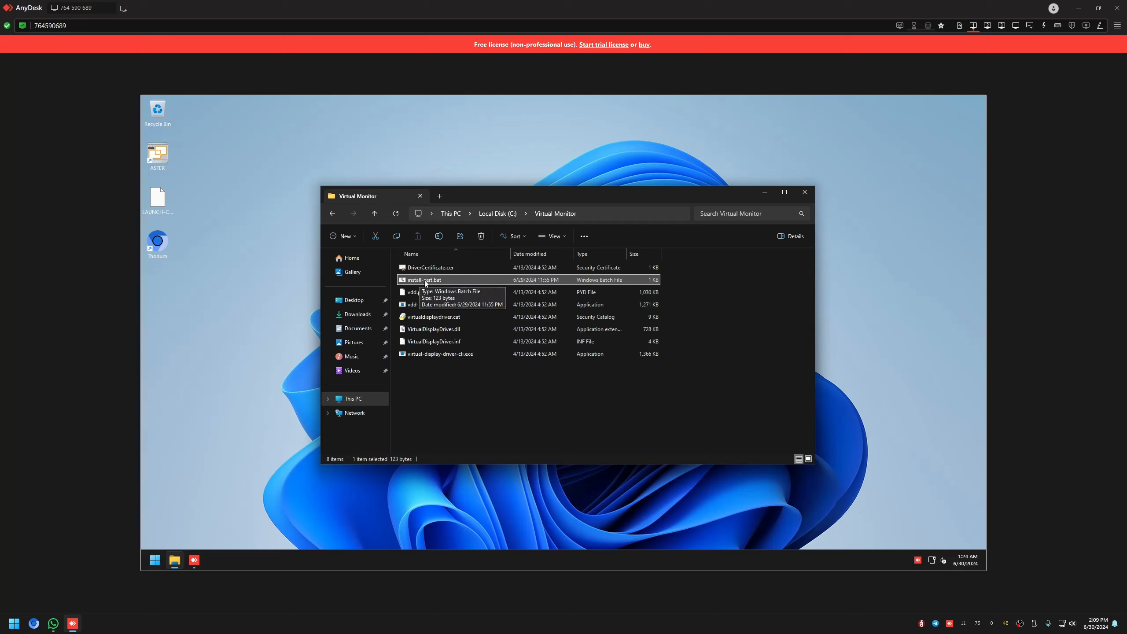
pyautogui.moveTo(185, 516)
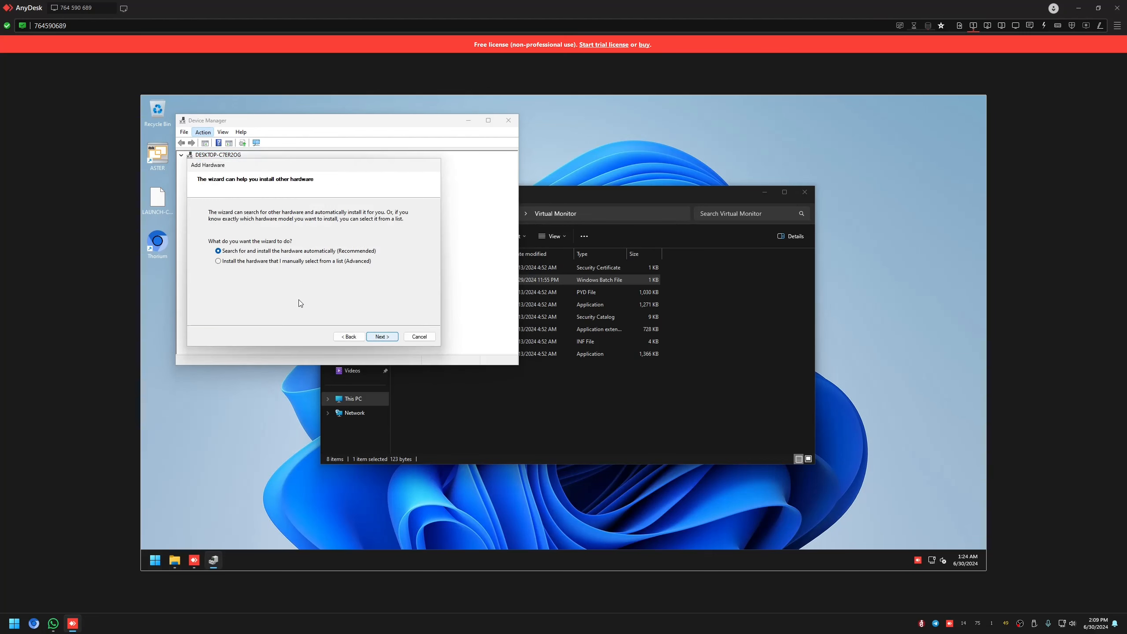
# Choose to pick hardware manually from a list with Display adapters as the type.
pyautogui.click(219, 261)
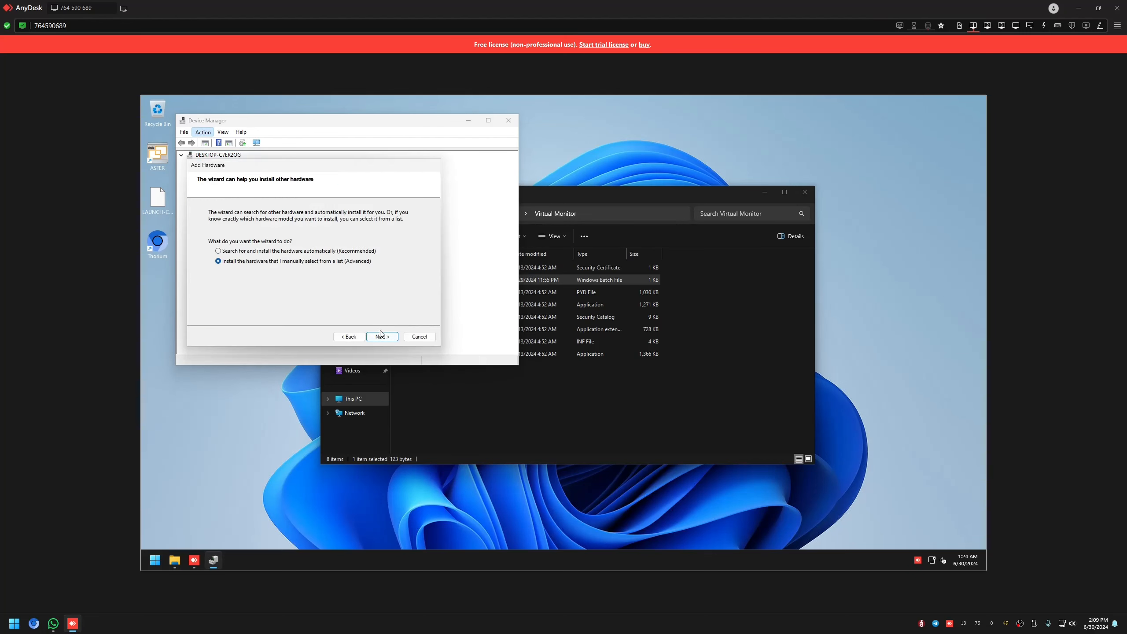
pyautogui.click(382, 336)
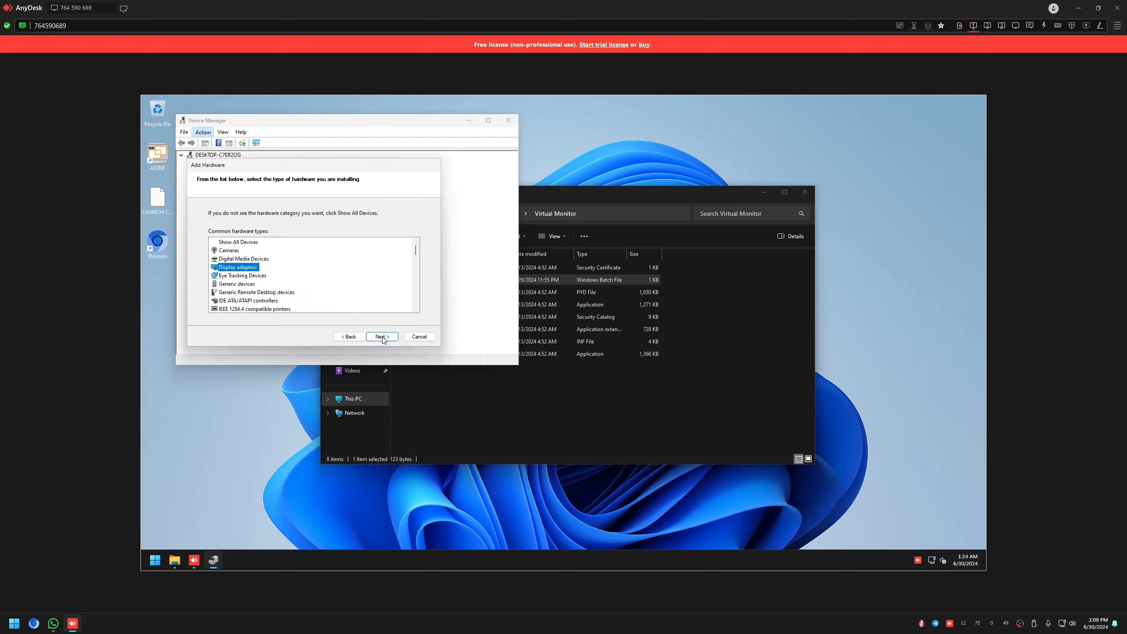
pyautogui.click(382, 336)
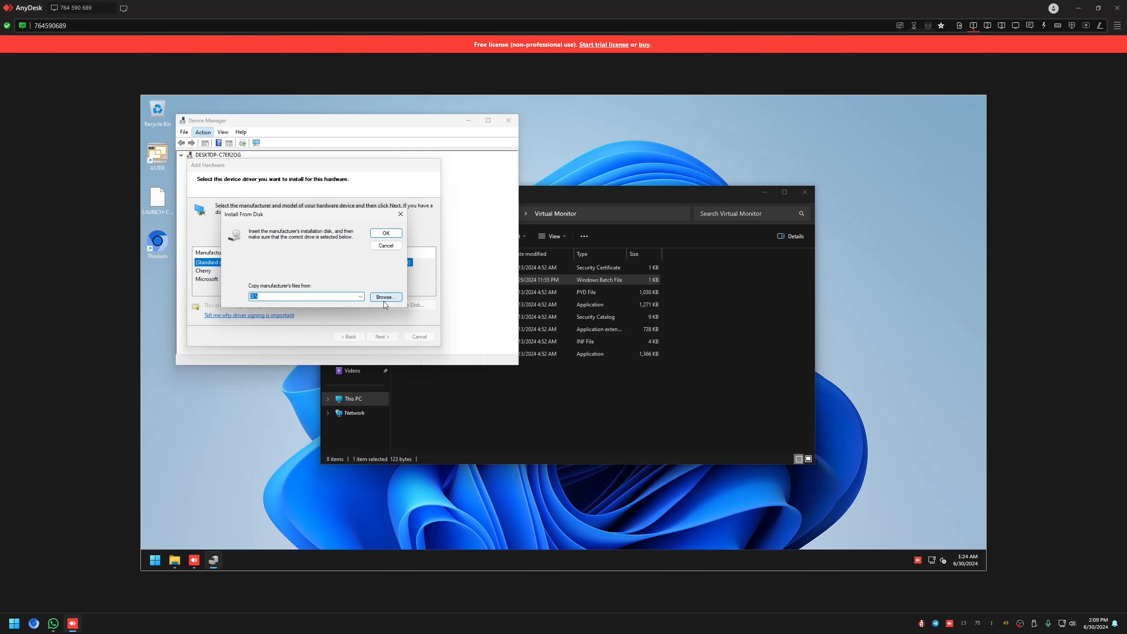
# Load the driver from C:\Virtual Monitor, confirm Virtual Display is offered, then cancel the wizard.
pyautogui.click(386, 298)
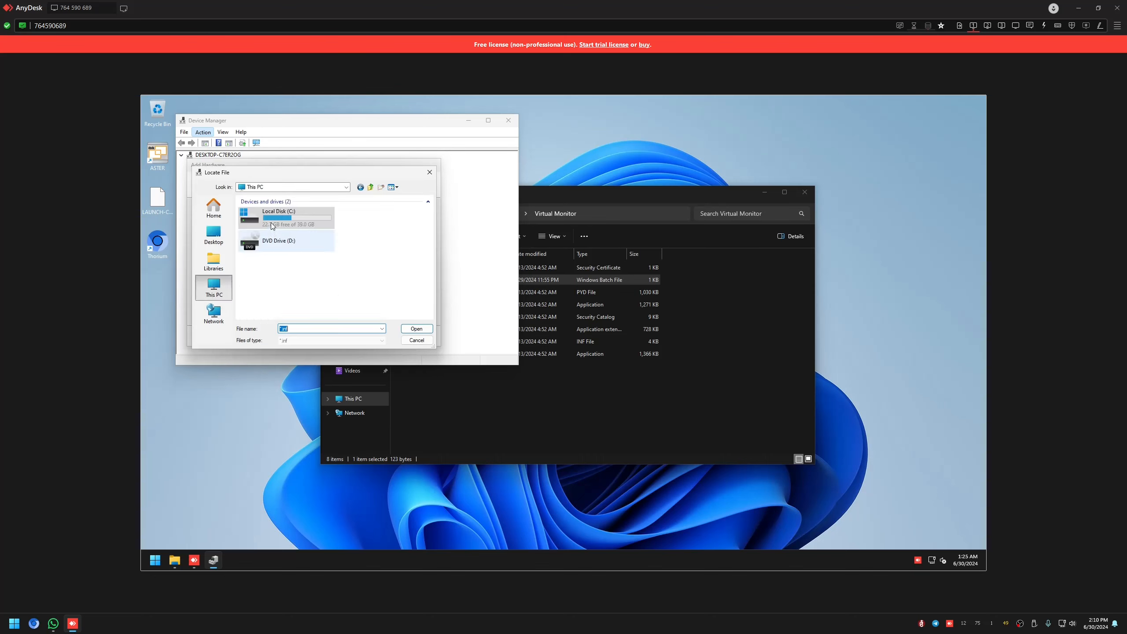
pyautogui.doubleClick(278, 215)
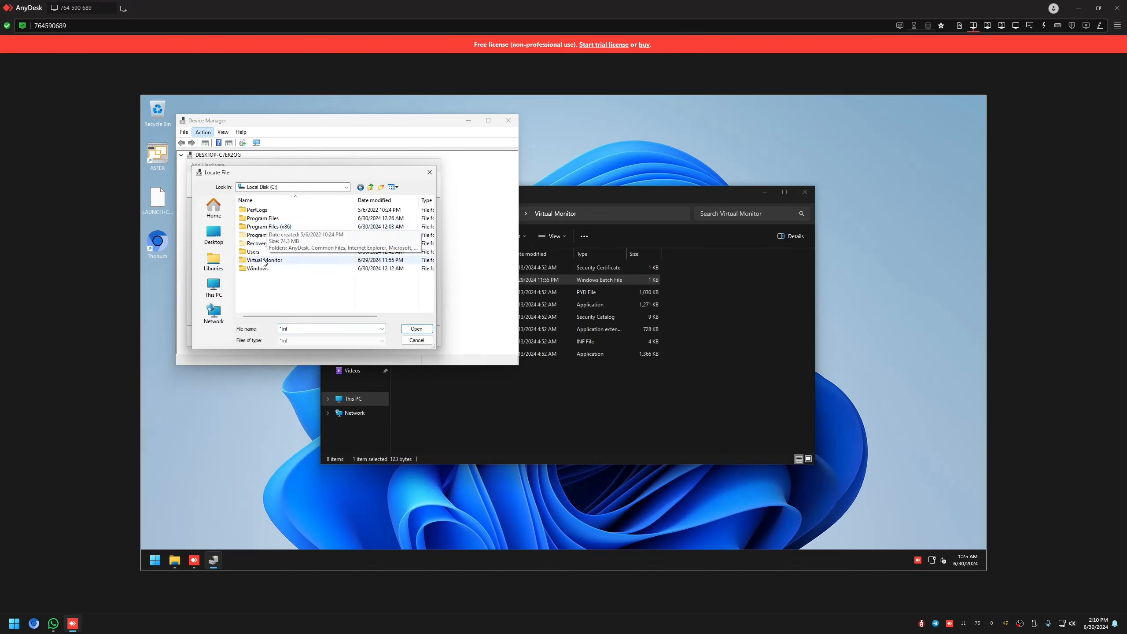
pyautogui.click(417, 328)
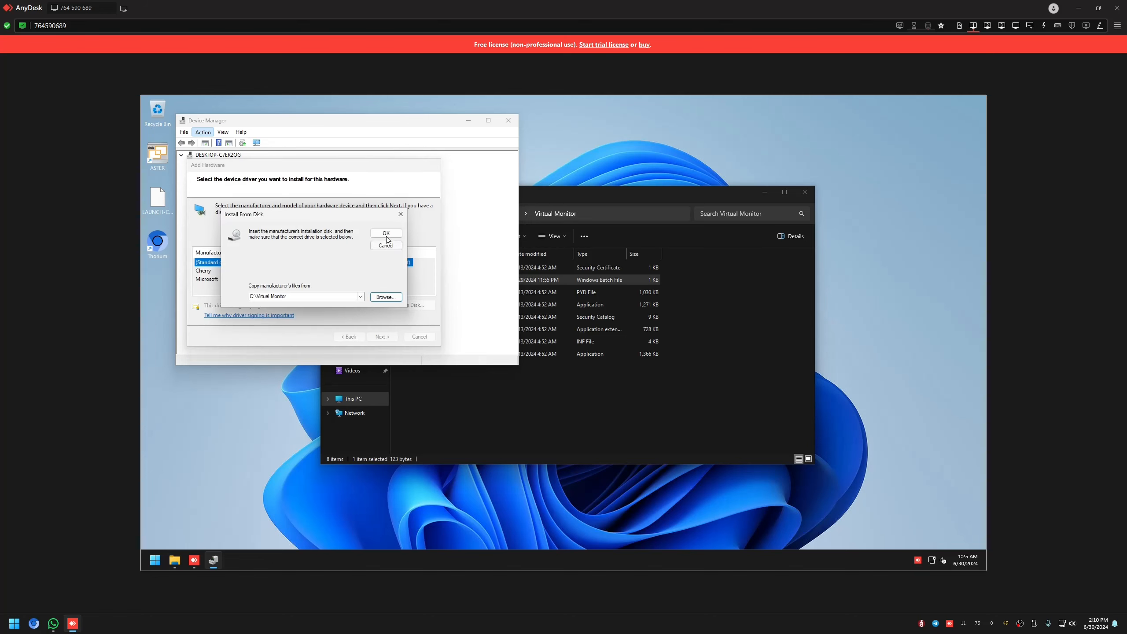
pyautogui.click(385, 233)
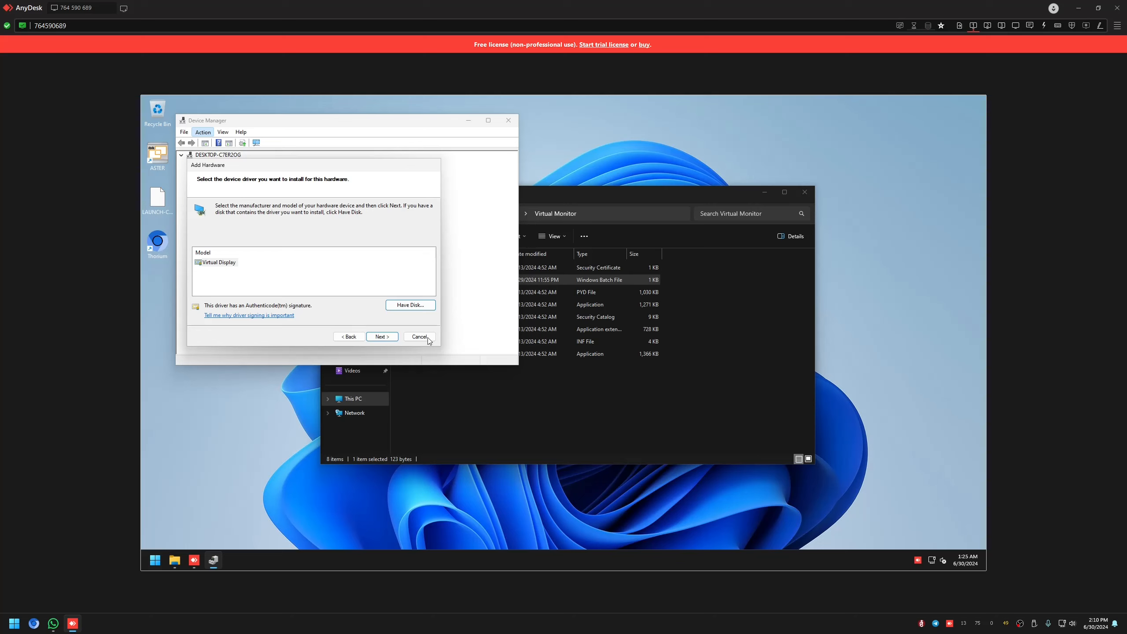
pyautogui.click(419, 337)
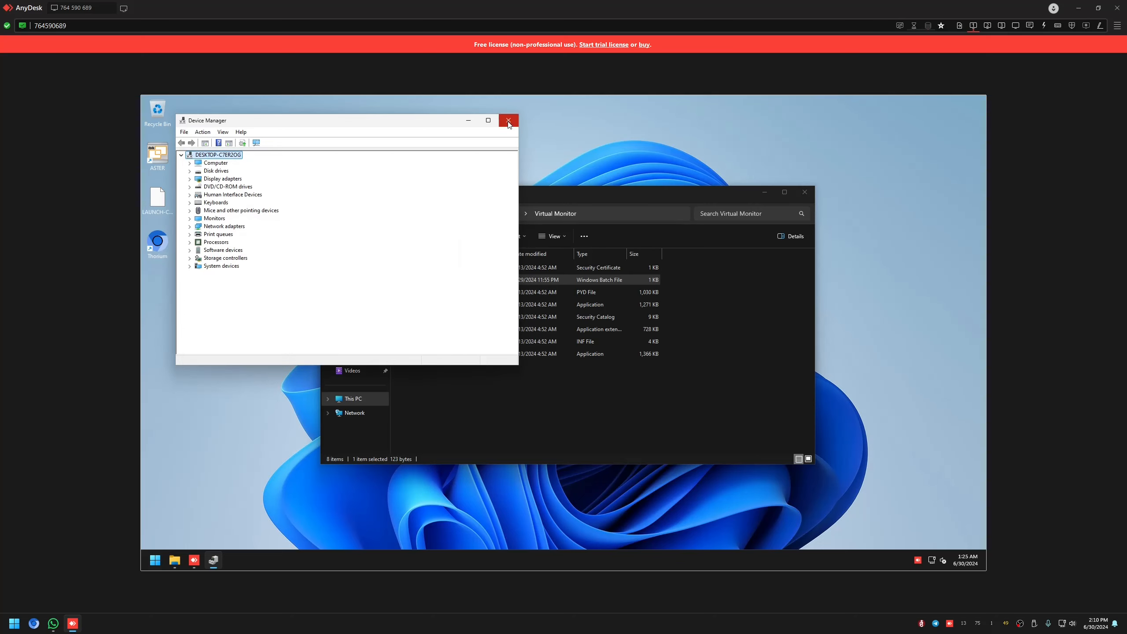
# Close Device Manager and start a Command Prompt as administrator.
pyautogui.click(509, 120)
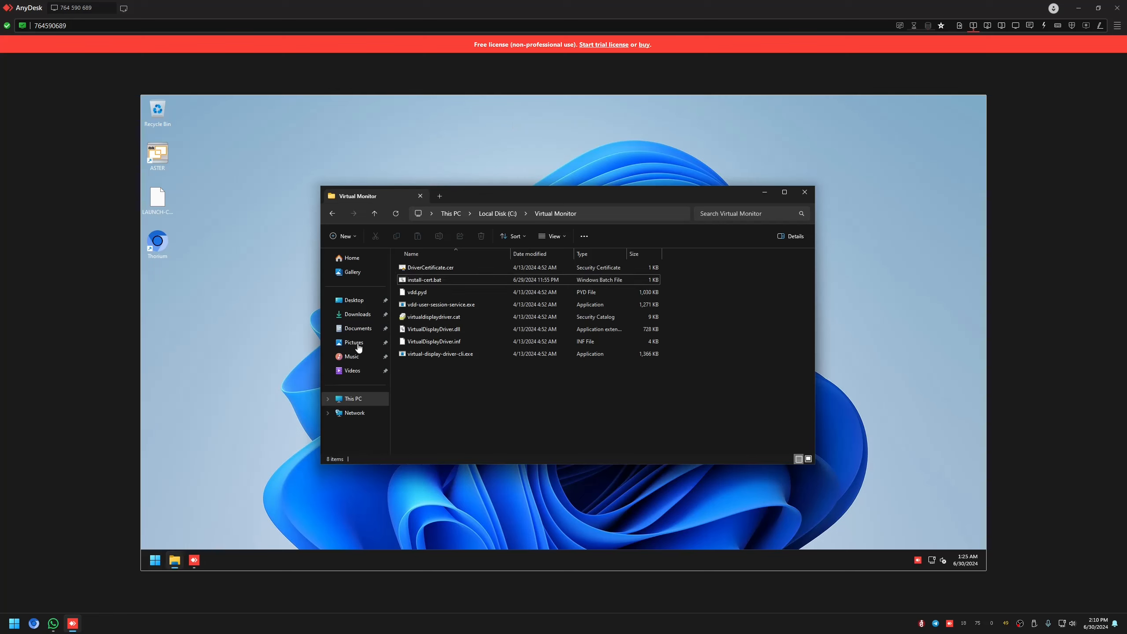
pyautogui.rightClick(405, 449)
pyautogui.write('Command Prompt')
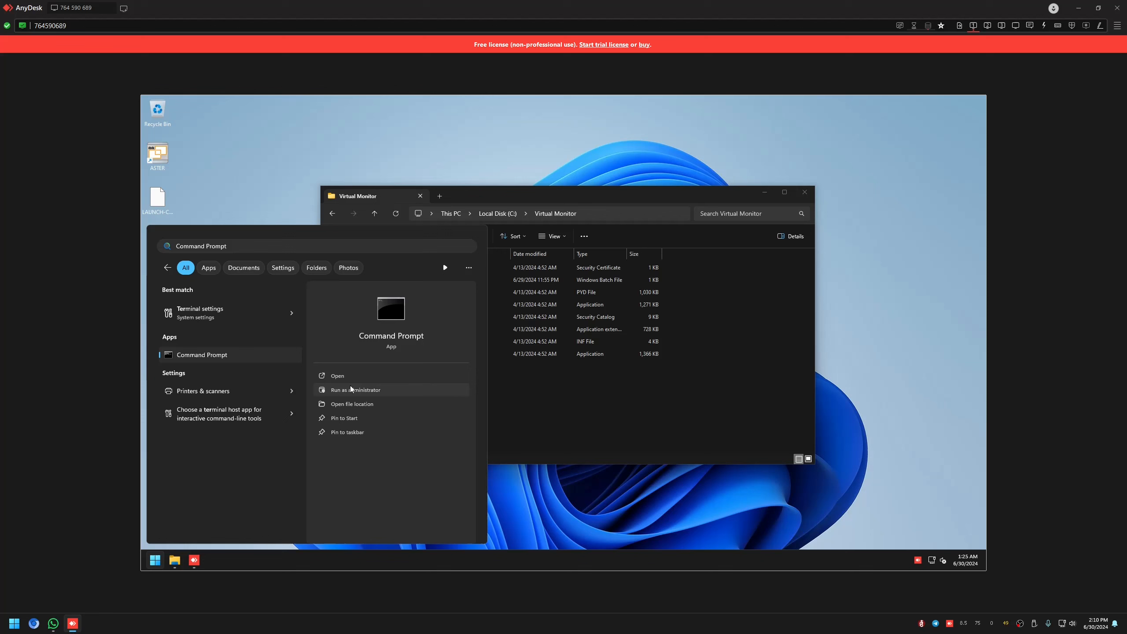
pyautogui.click(356, 389)
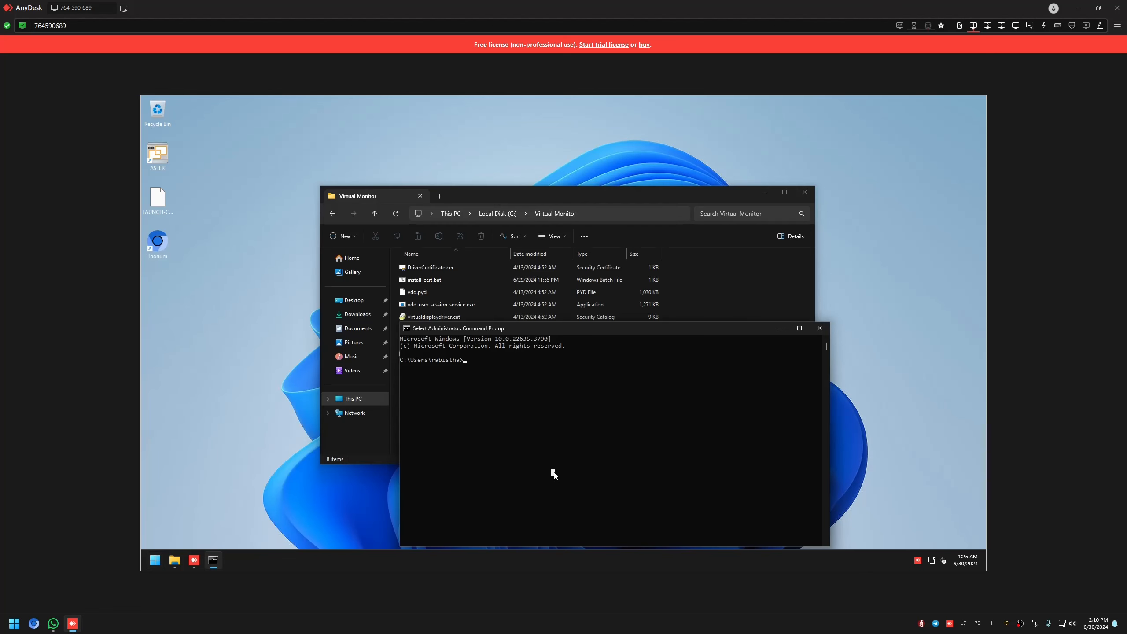
# Change directory to C:\Virtual Monitor and begin typing the virtual display command.
pyautogui.write('cd C:\\')
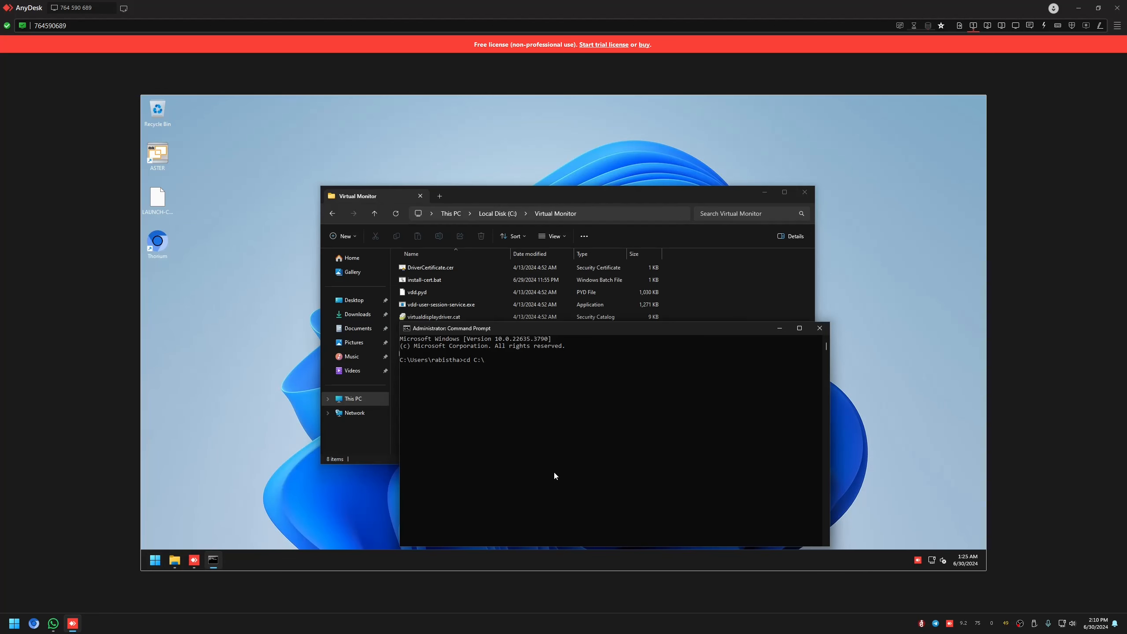
pyautogui.write('Virtual Monitor')
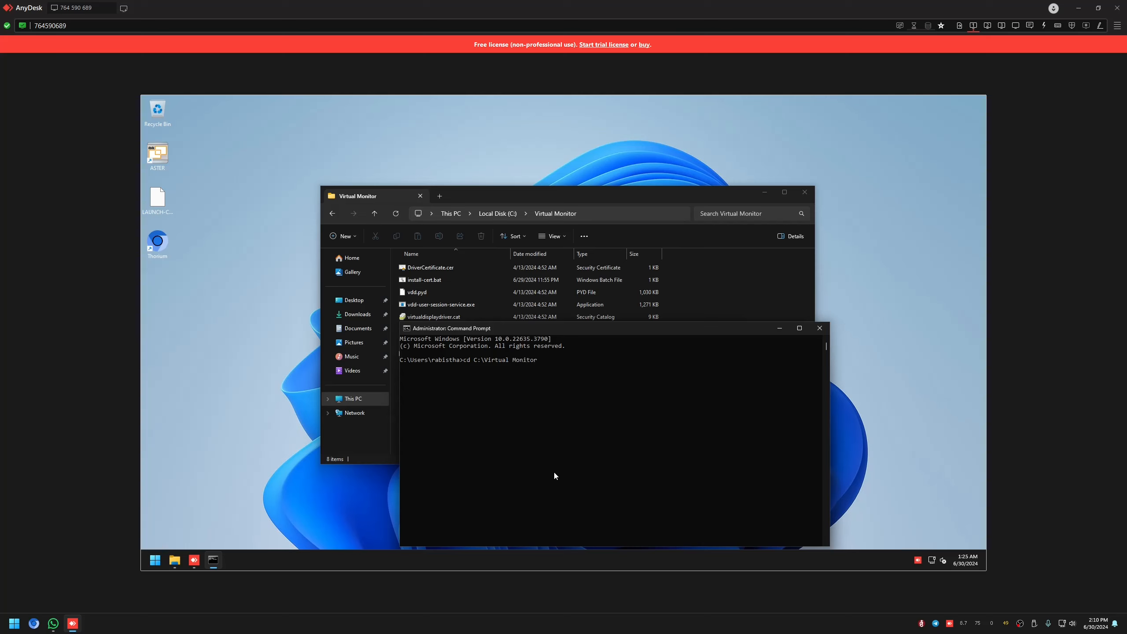
pyautogui.press('Enter')
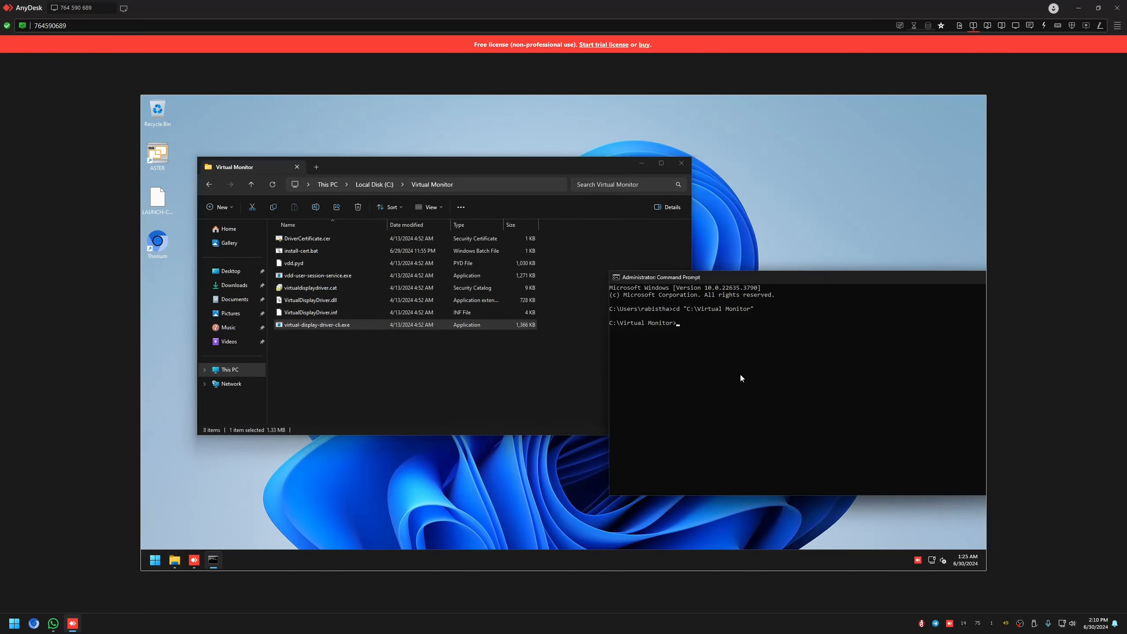
pyautogui.write('virtual0')
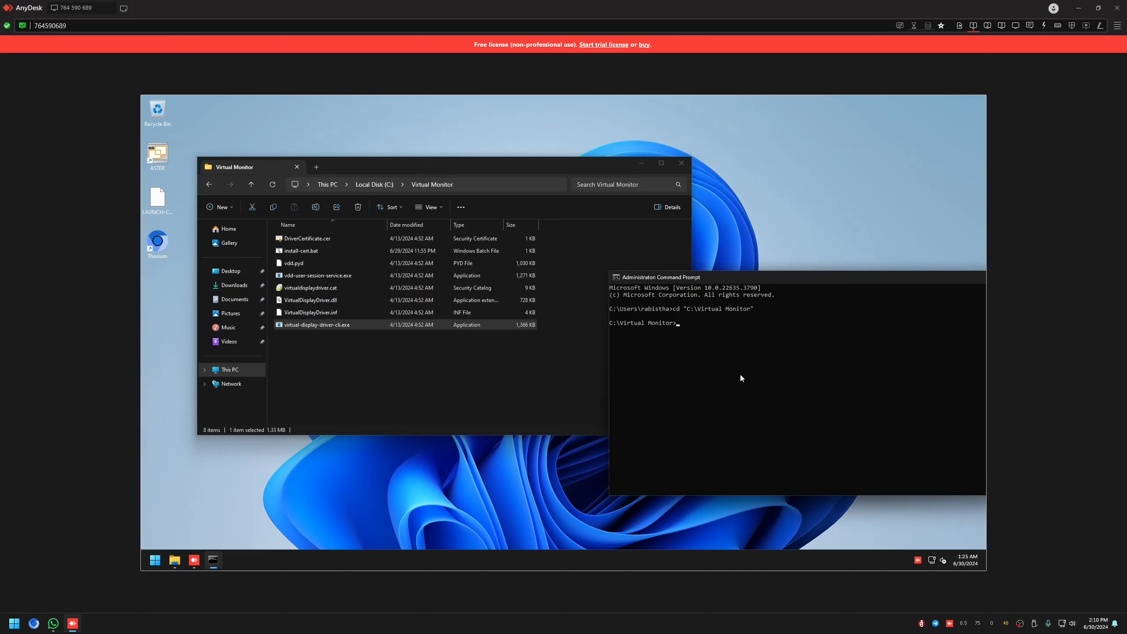
# Run virtual-display-driver-cli.exe add 1366x768 to add a new virtual monitor.
pyautogui.write('vi')
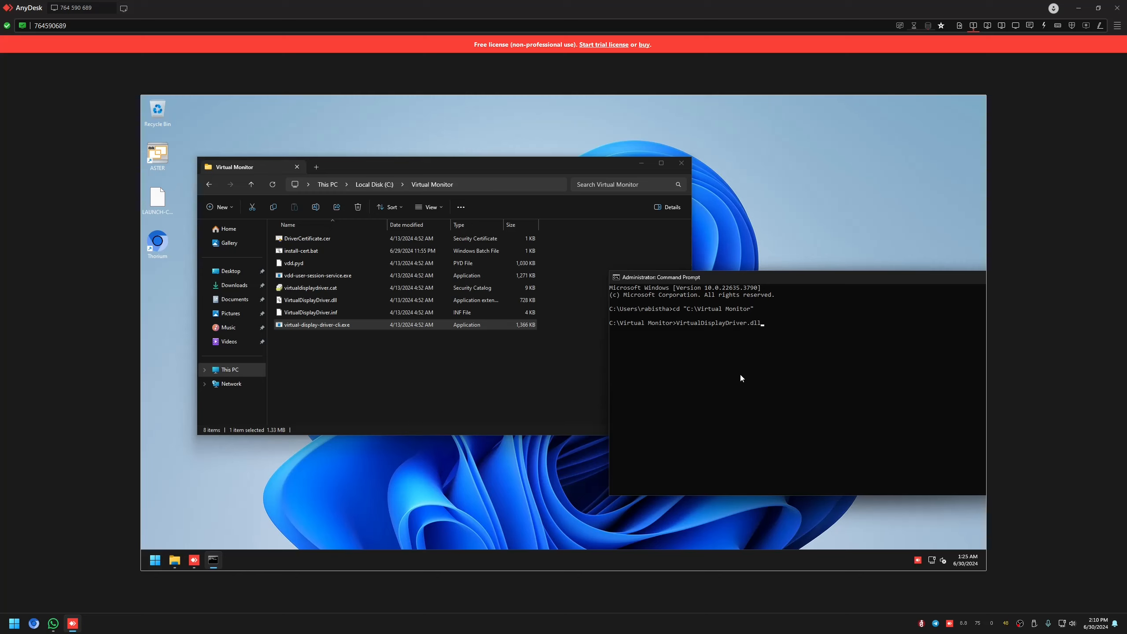
pyautogui.write('virtual-display-driver-cli.exe add 13')
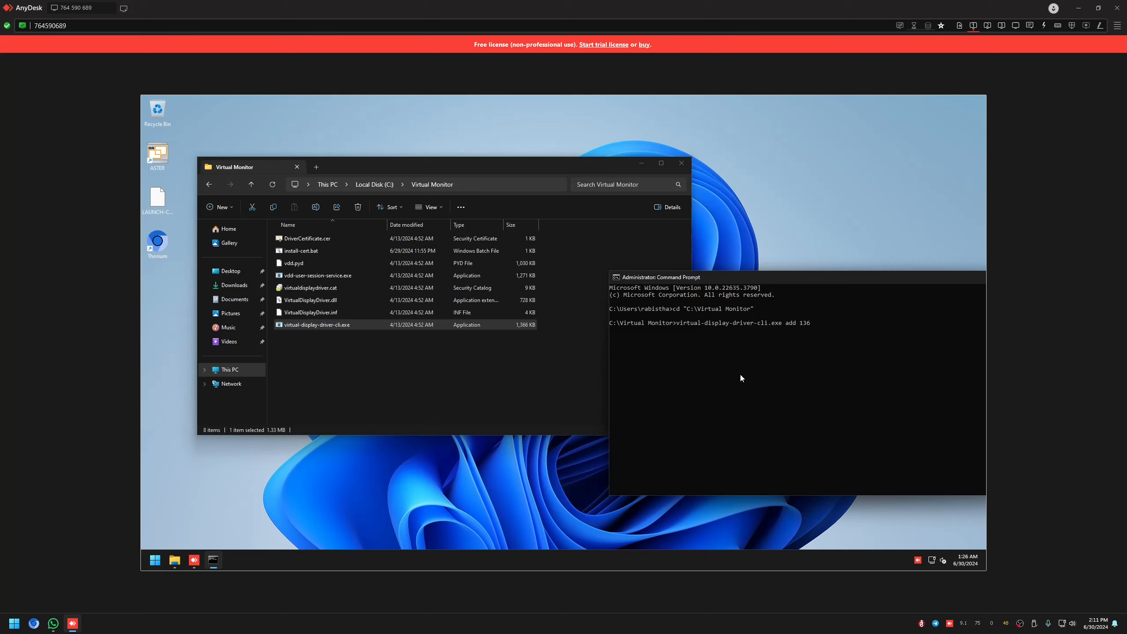
pyautogui.write('6x')
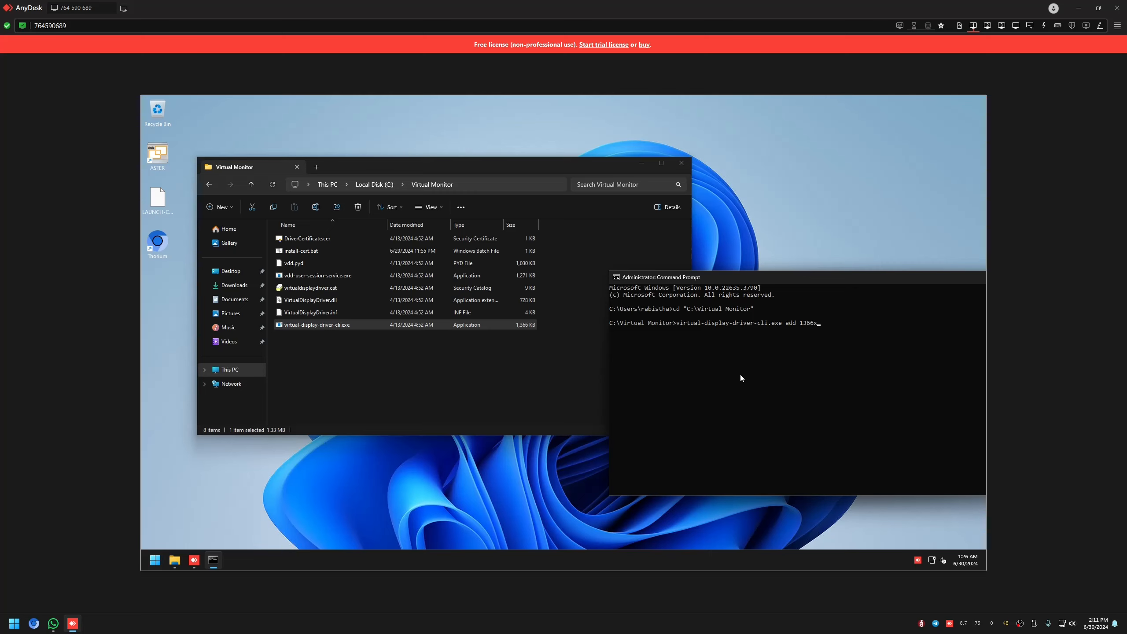
pyautogui.write('768')
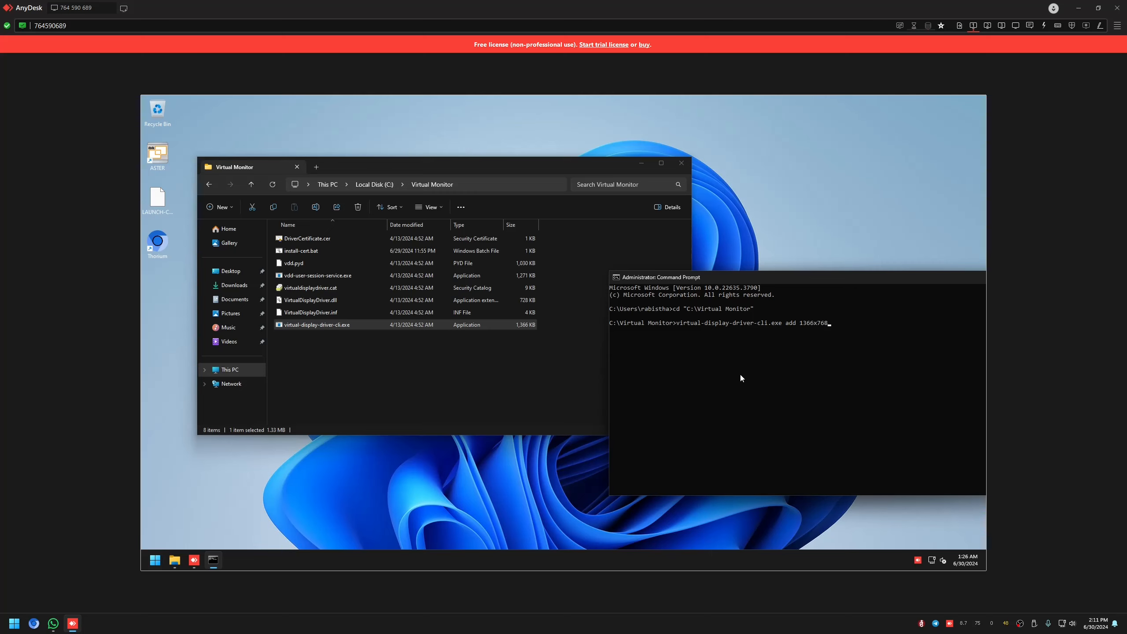
pyautogui.press('Enter')
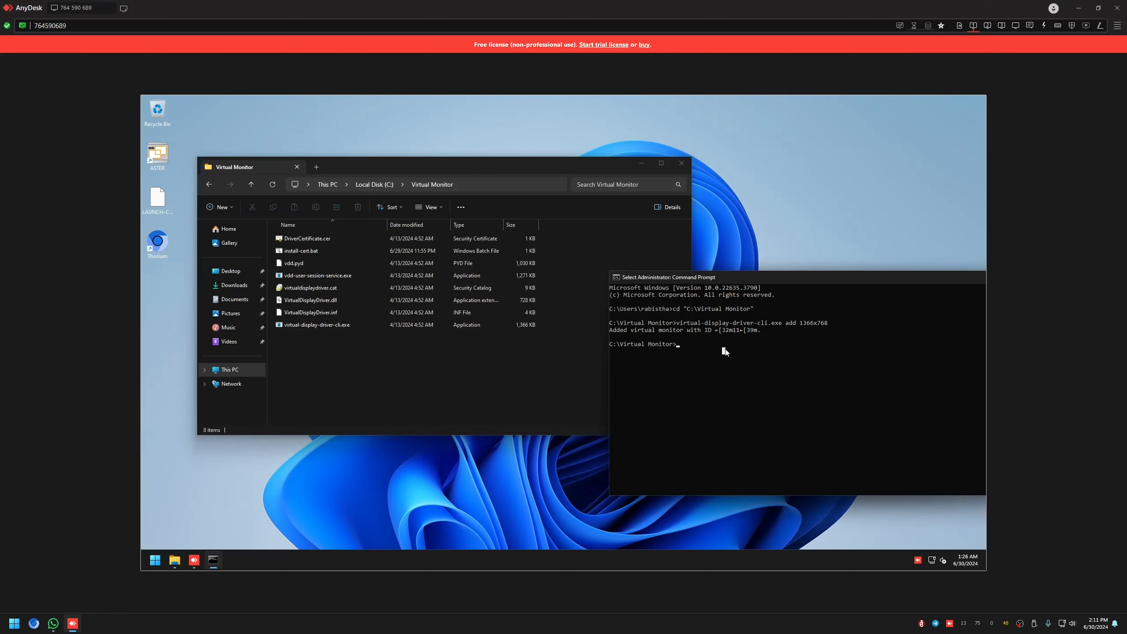
# Run virtual-display-driver-cli.exe remove 11 and remove 10 to delete those virtual monitors.
pyautogui.write('virtual-display-driver-cli.exe add 1366x768')
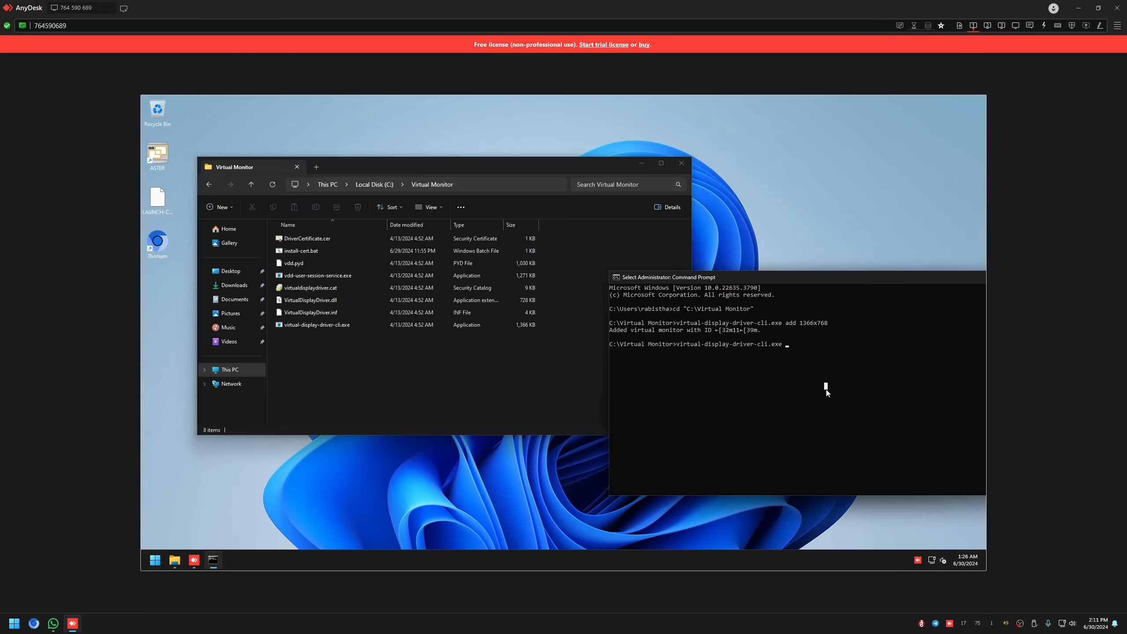
pyautogui.write('remove 11')
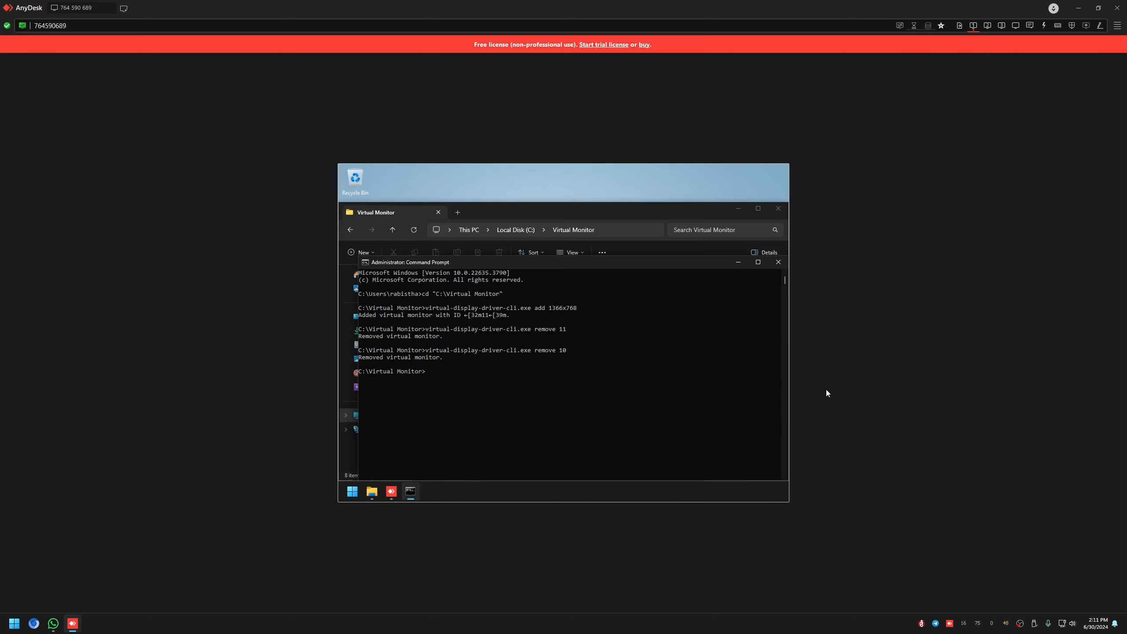
pyautogui.write('virtual-display-driver-cli.exe rem')
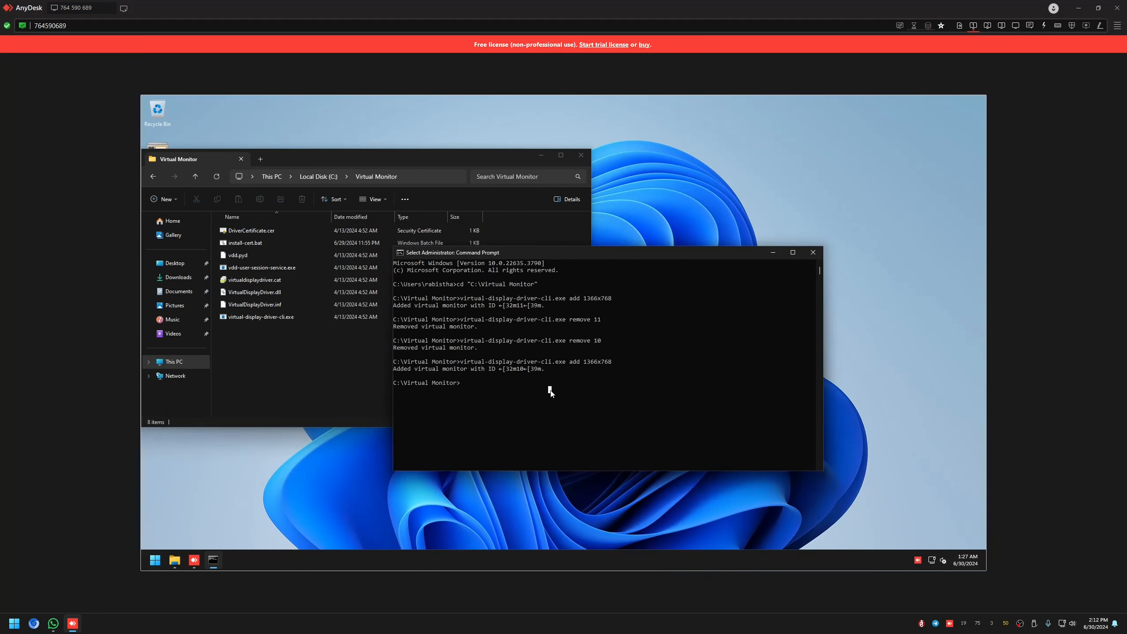
# Persist the virtual monitors, then run vdd-user-session-service.exe --install, which reports the service already exists.
pyautogui.write('virtual-display-driver-cli.exe add')
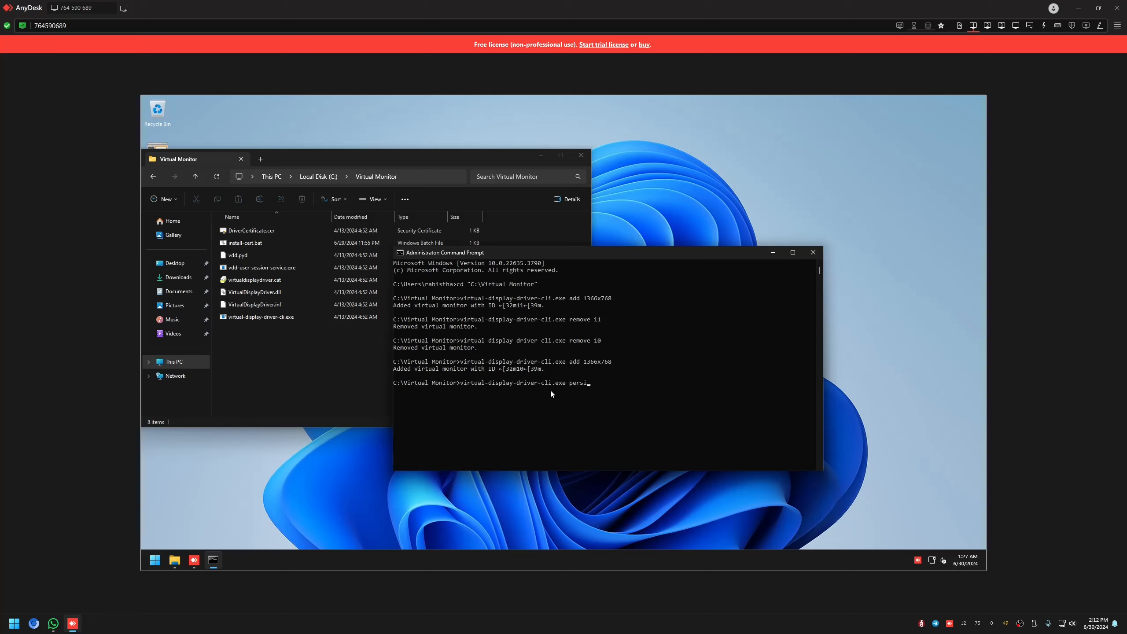
pyautogui.press('Enter')
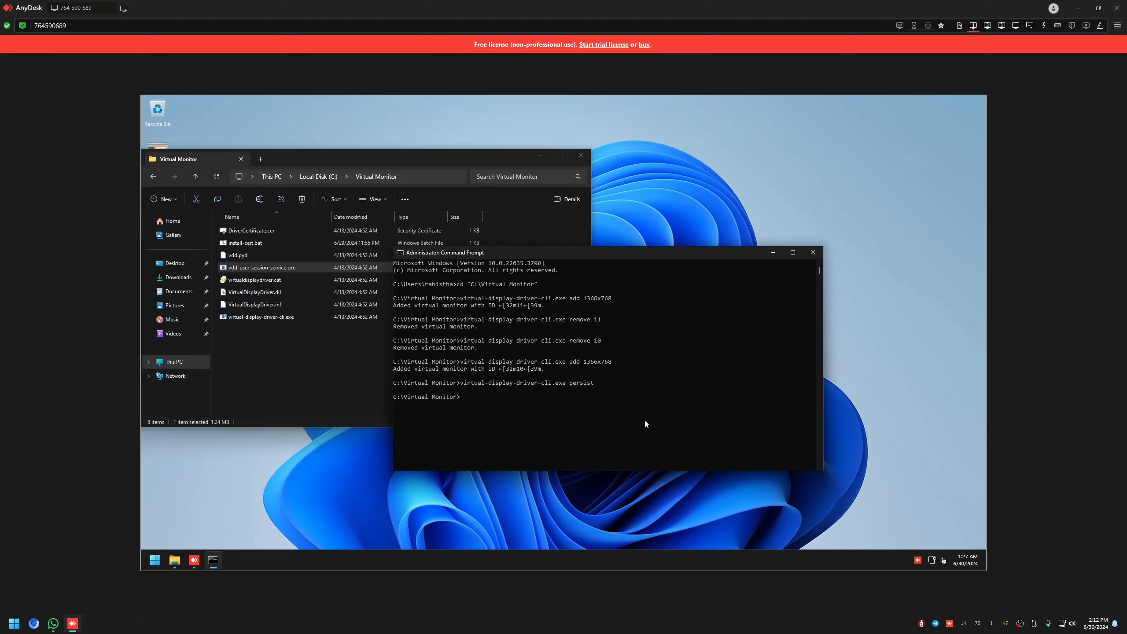
pyautogui.write('vdd-user-session-service.exe')
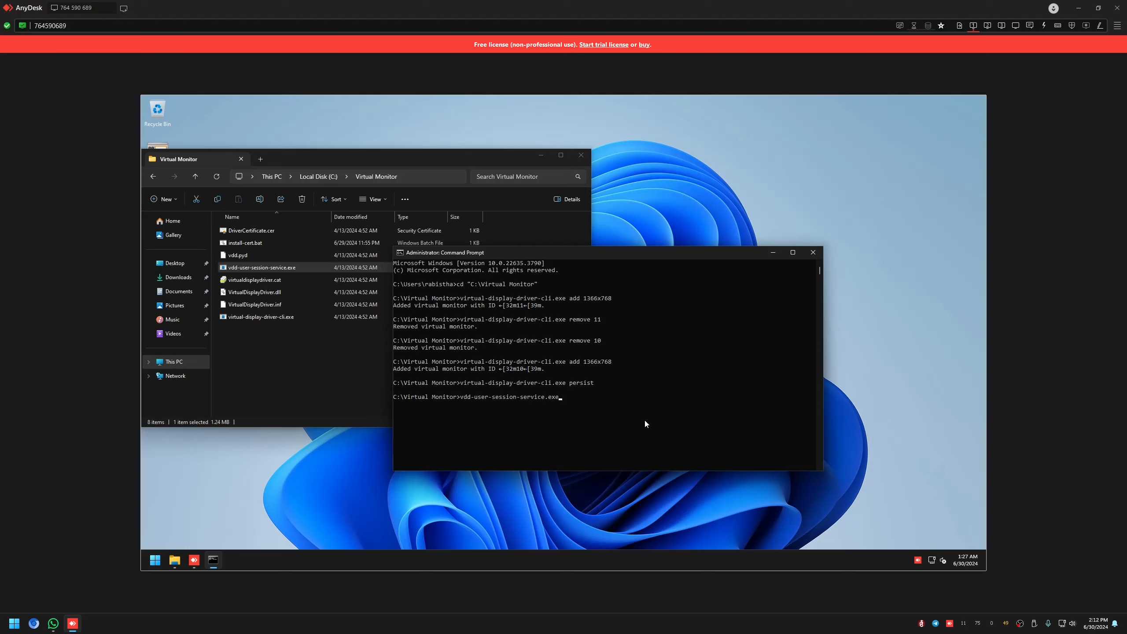
pyautogui.write('--install')
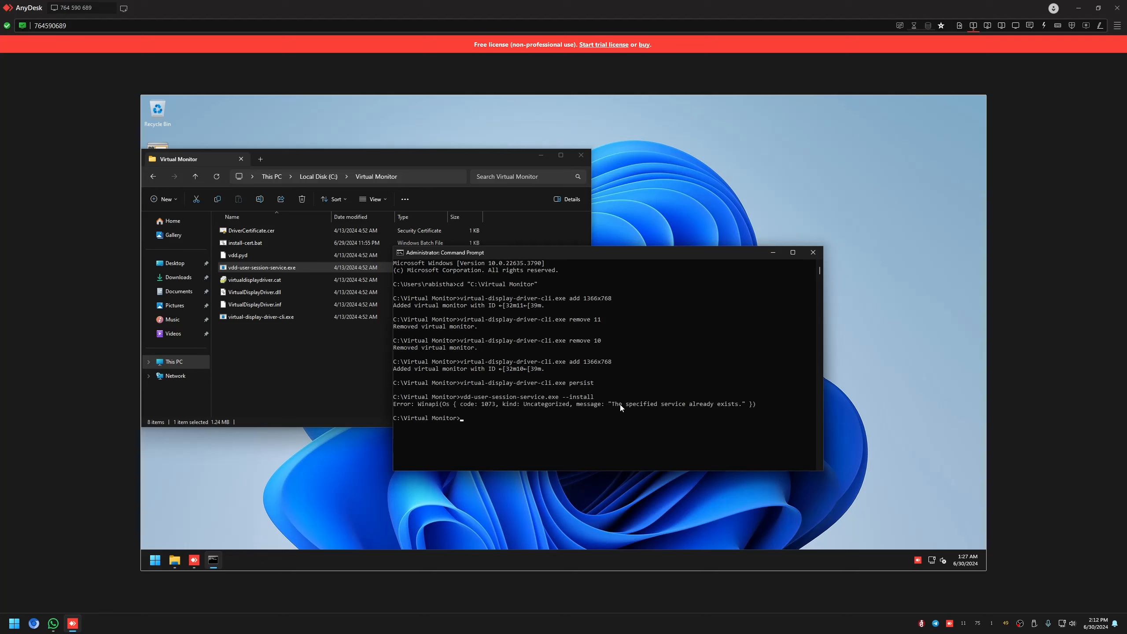
pyautogui.moveTo(500, 431)
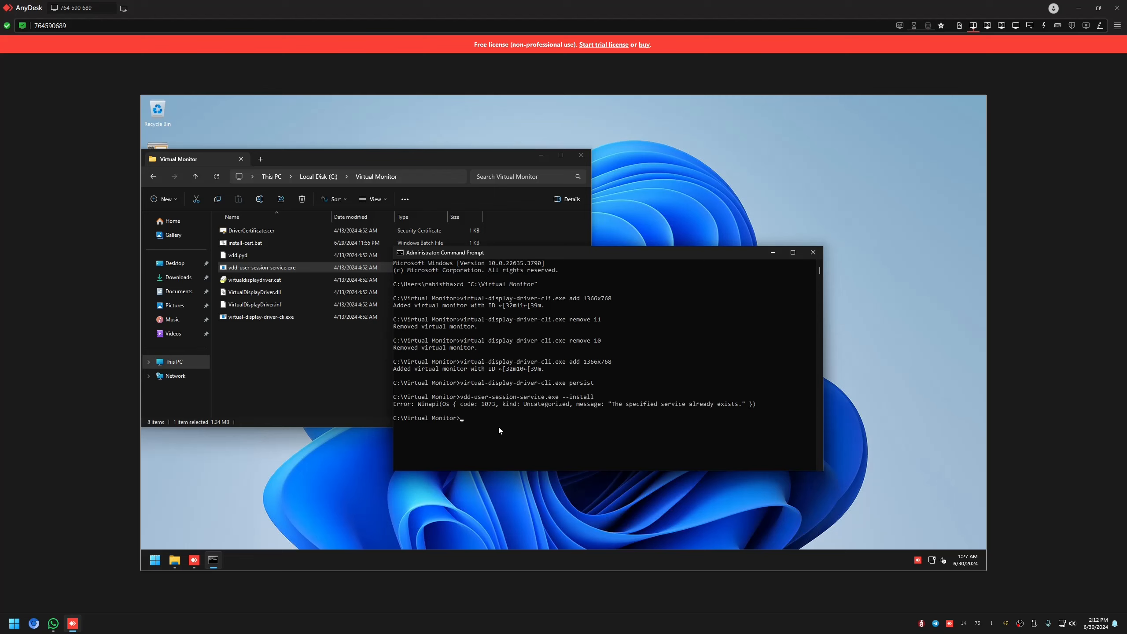
pyautogui.moveTo(540, 350)
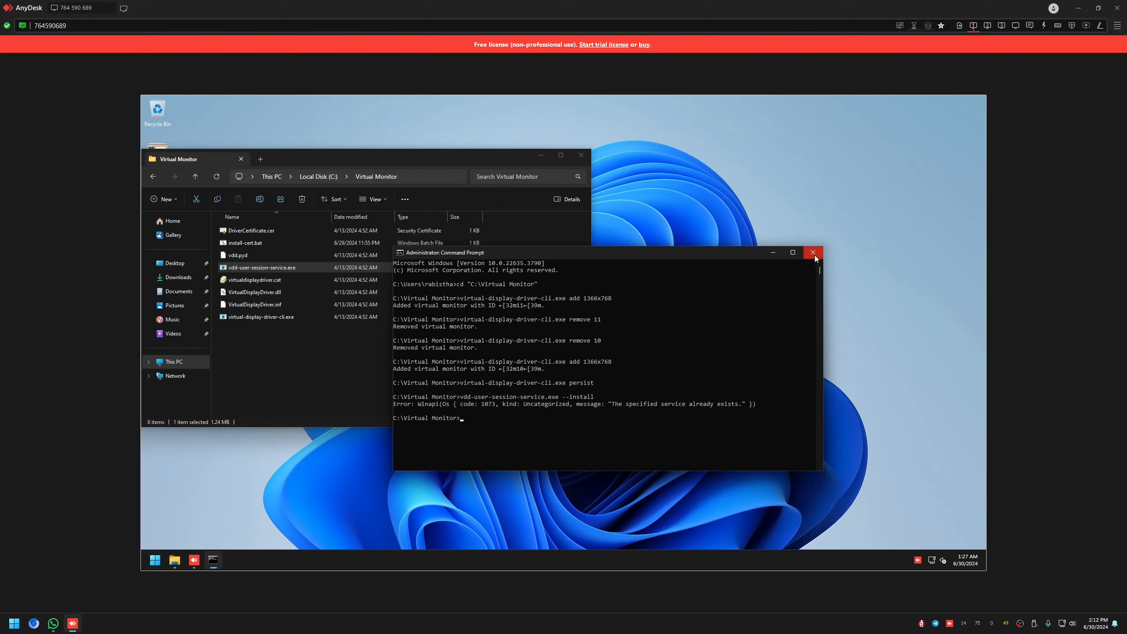
# Close Command Prompt and launch ASTER Control on its Workplaces overview of twelve workplaces.
pyautogui.click(813, 251)
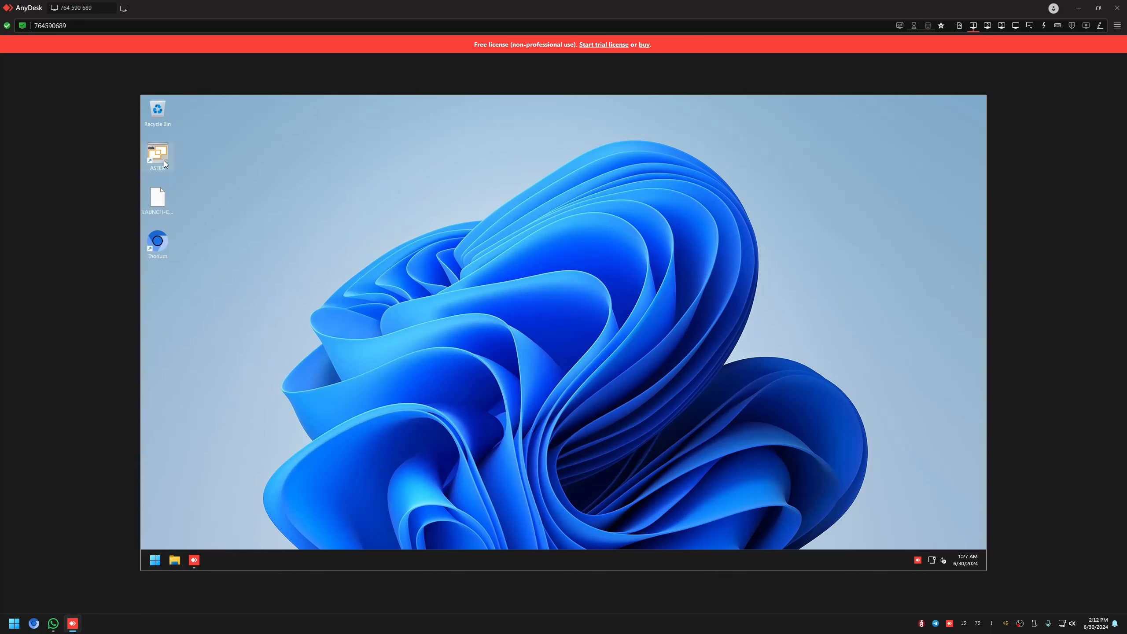
pyautogui.doubleClick(156, 153)
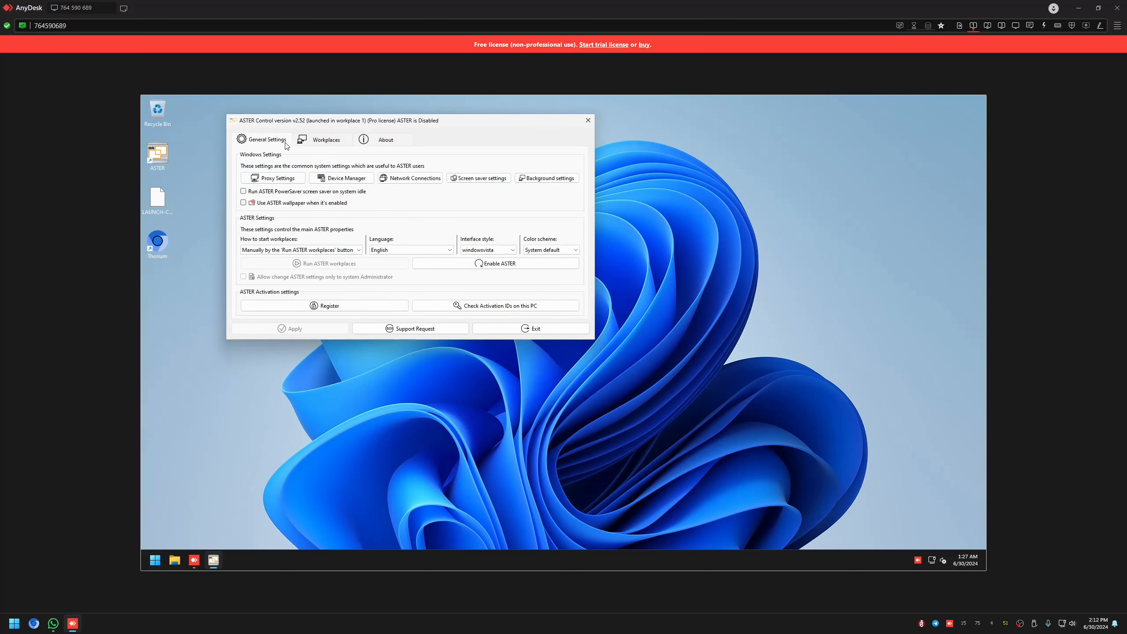
pyautogui.click(326, 139)
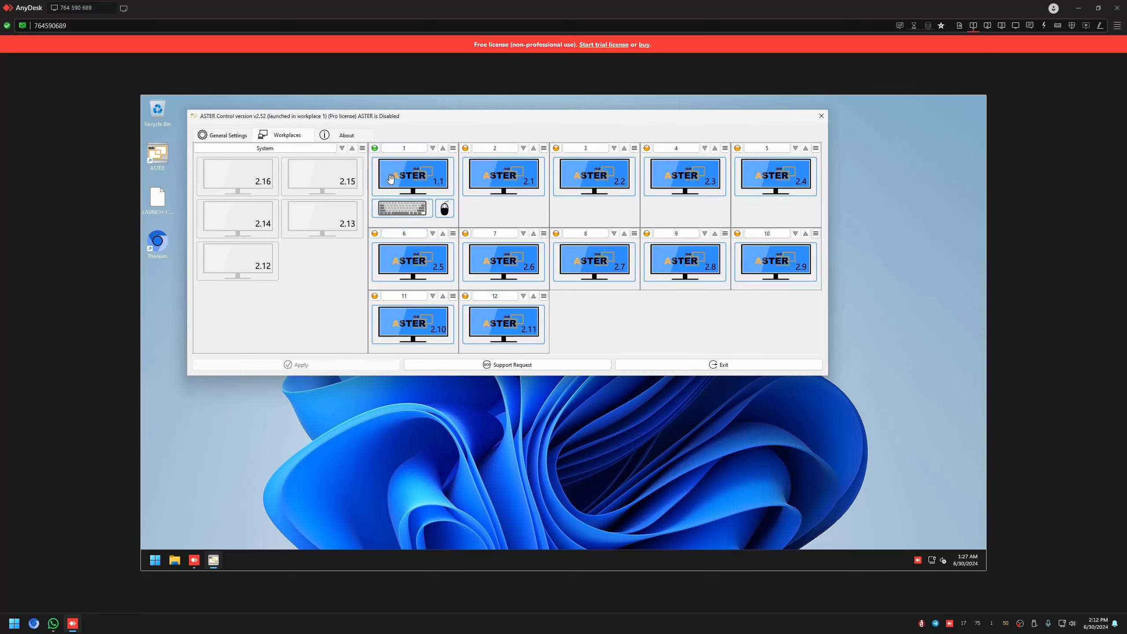
pyautogui.moveTo(419, 170)
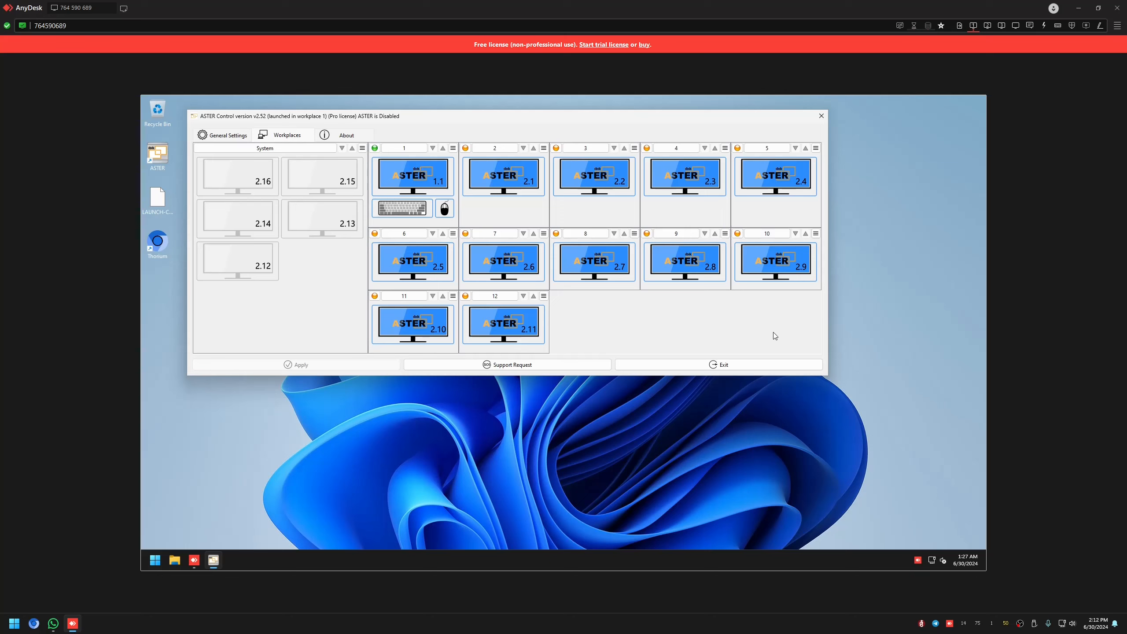
pyautogui.moveTo(548, 181)
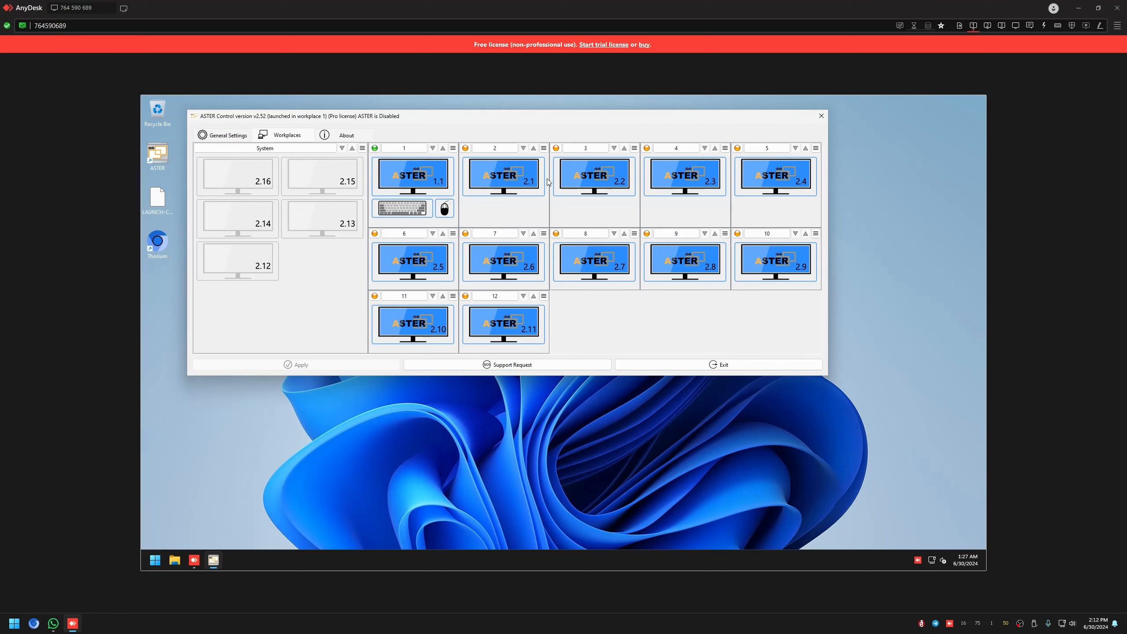
# Bring up workplace 4's rename dialog and cancel it, leaving the name unchanged.
pyautogui.click(543, 148)
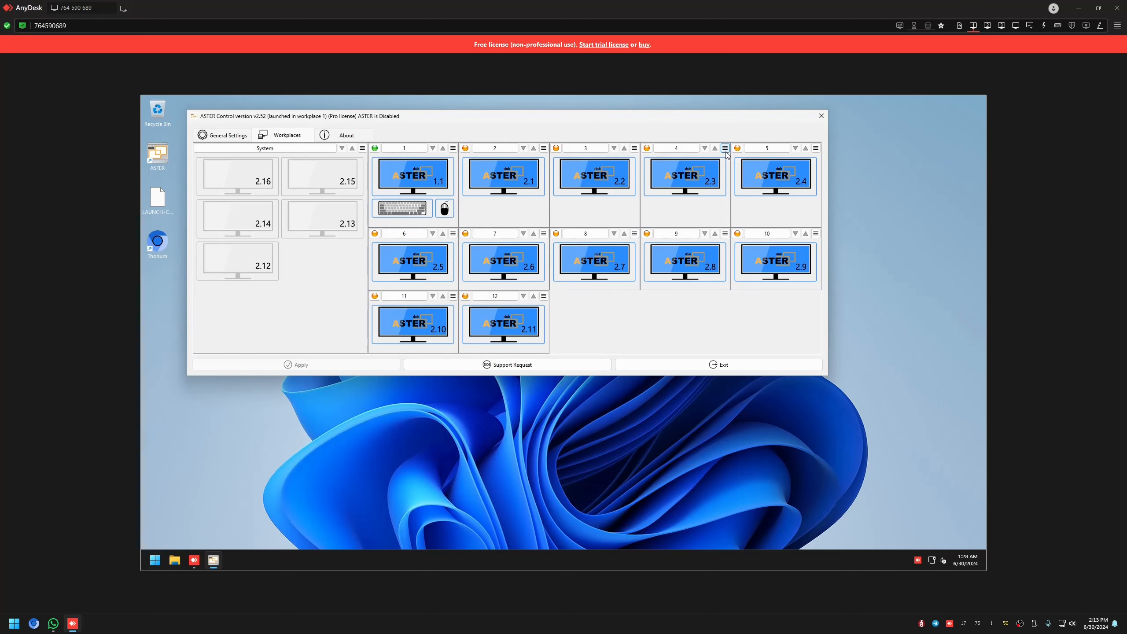
pyautogui.click(725, 148)
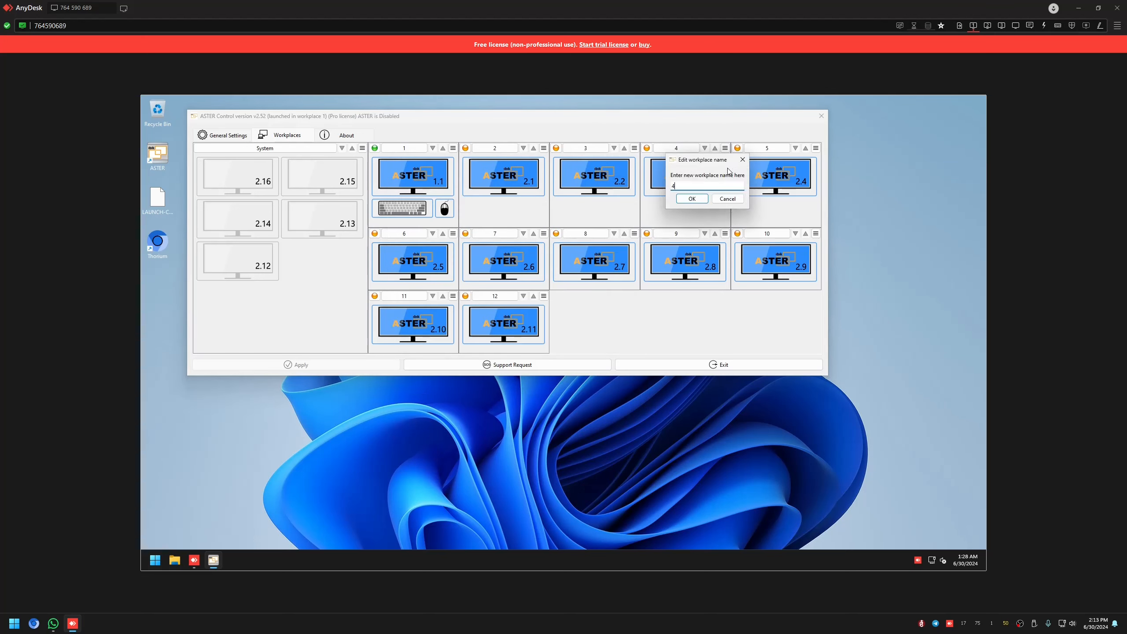
pyautogui.click(693, 199)
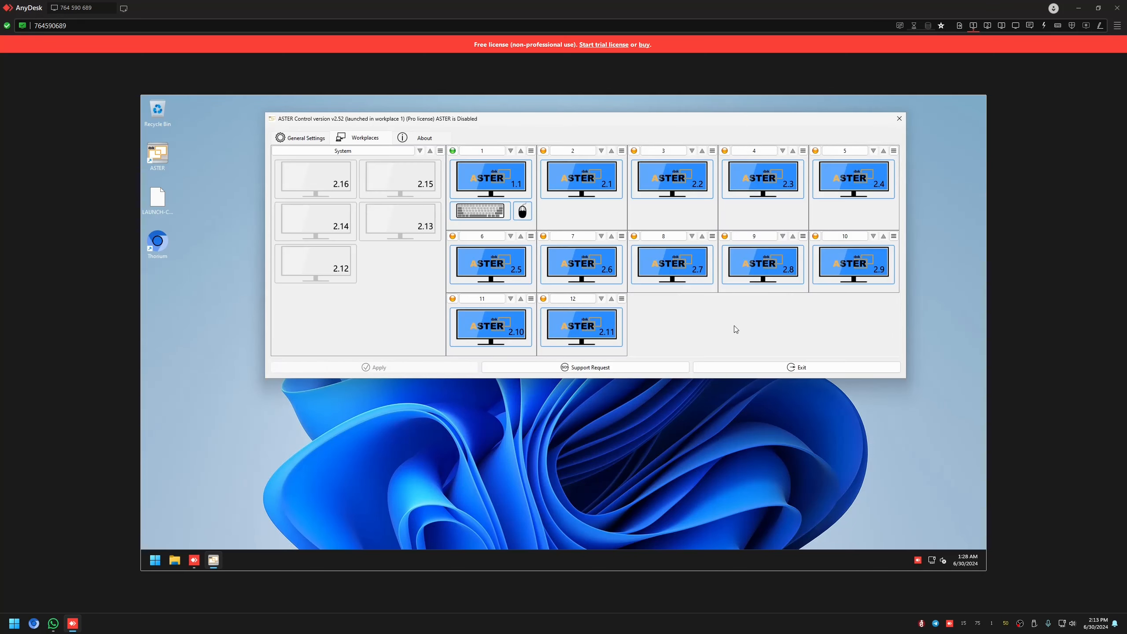
pyautogui.moveTo(736, 329)
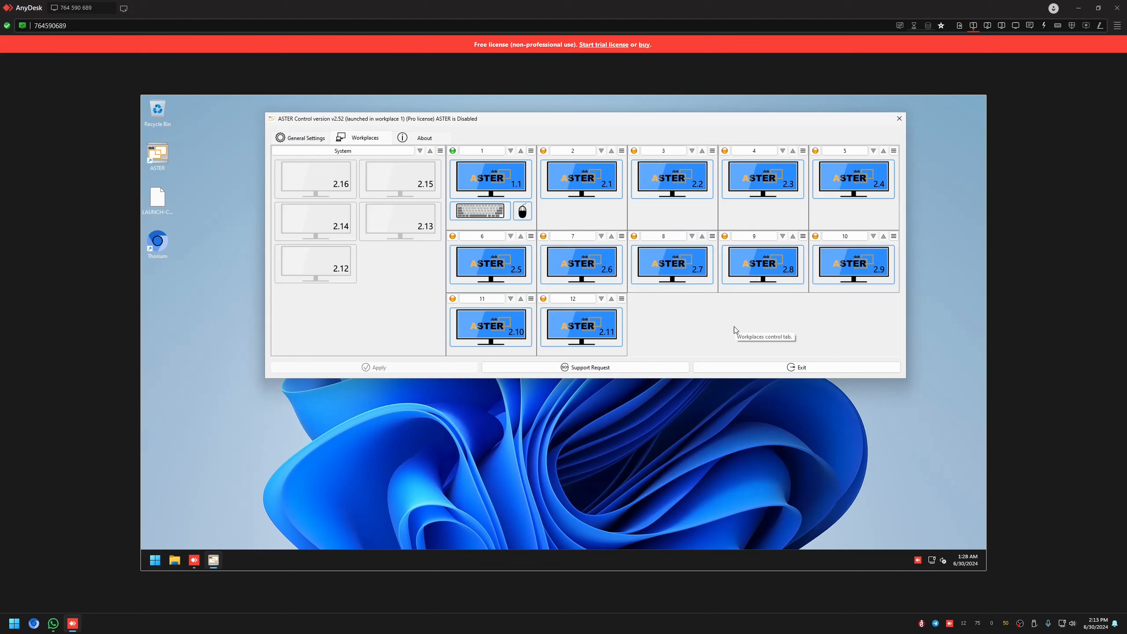
pyautogui.moveTo(581, 195)
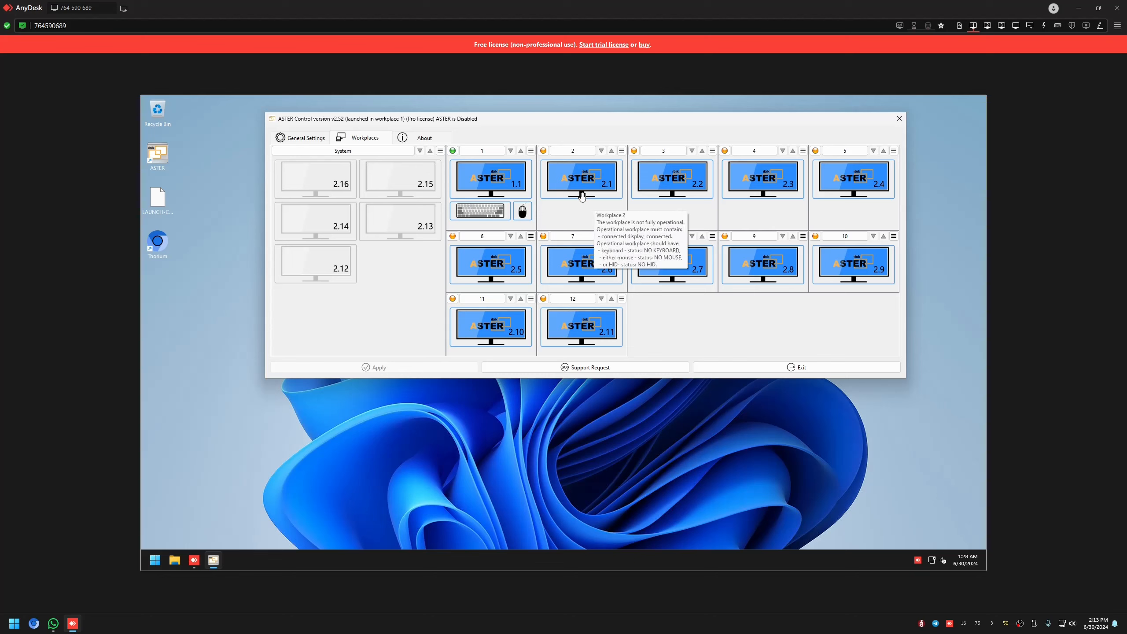
pyautogui.moveTo(597, 282)
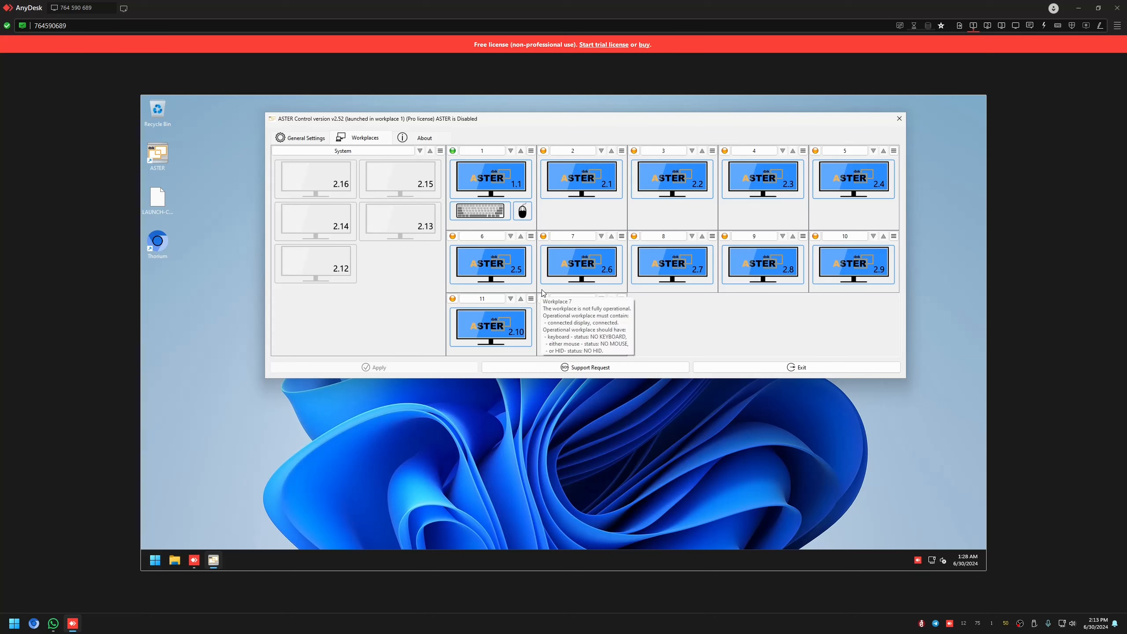
pyautogui.moveTo(611, 282)
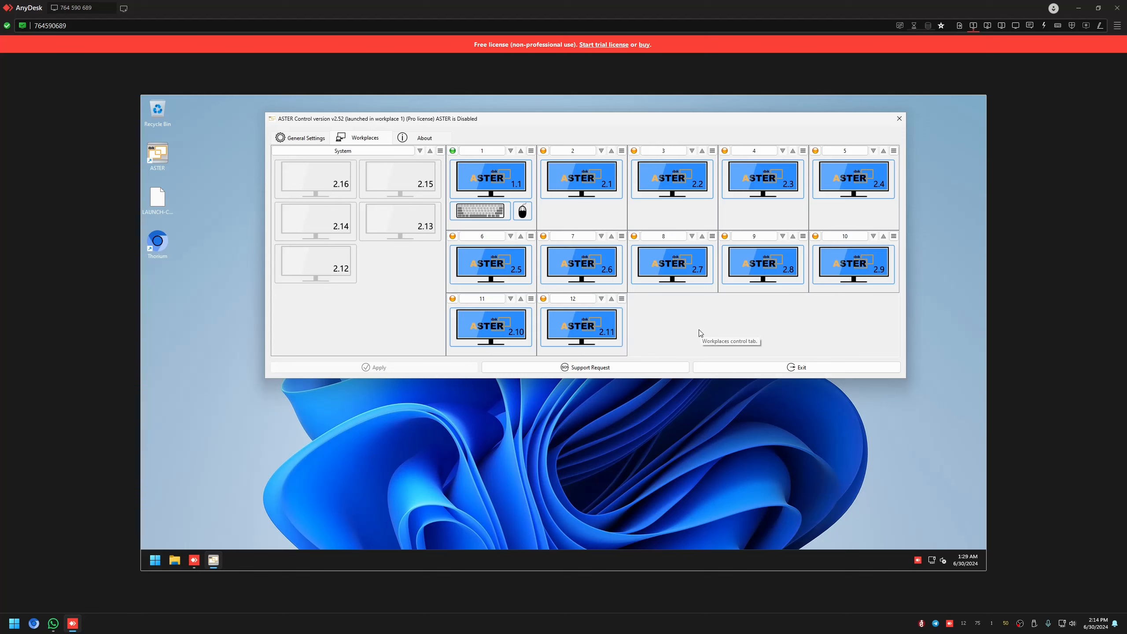
# In General Settings set workplaces to start at system startup and enable ASTER.
pyautogui.click(305, 138)
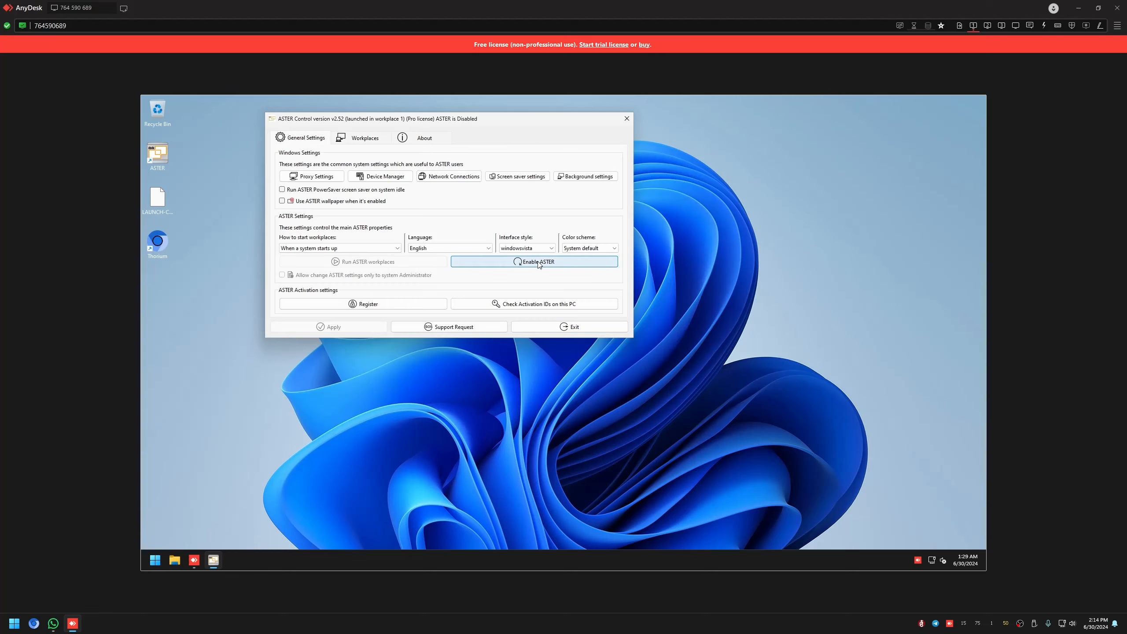
pyautogui.click(539, 262)
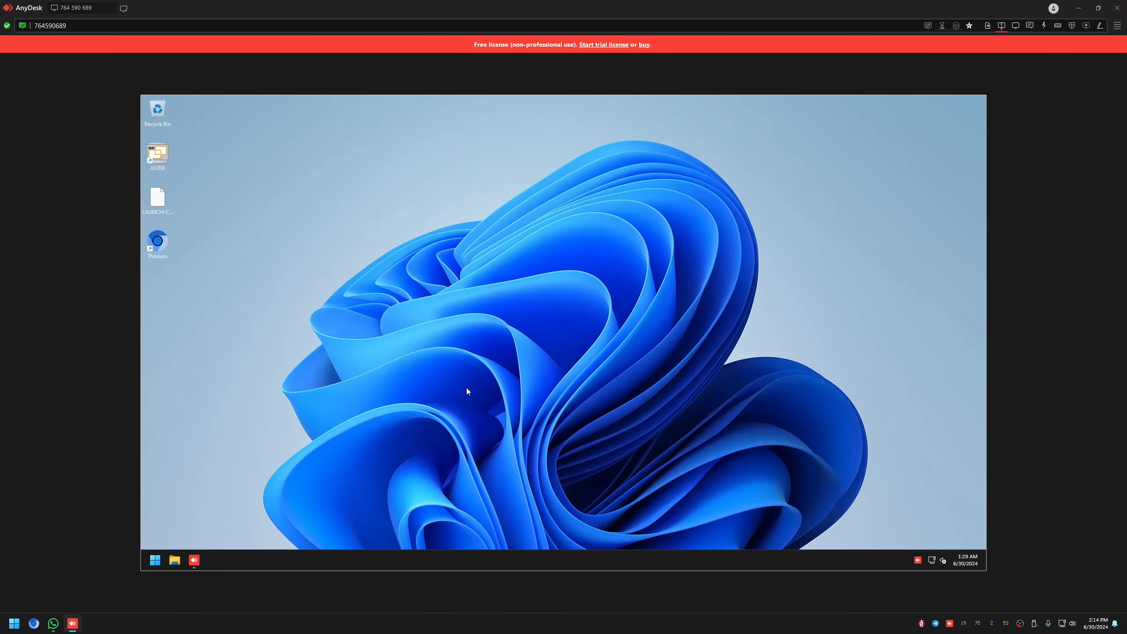
pyautogui.moveTo(472, 460)
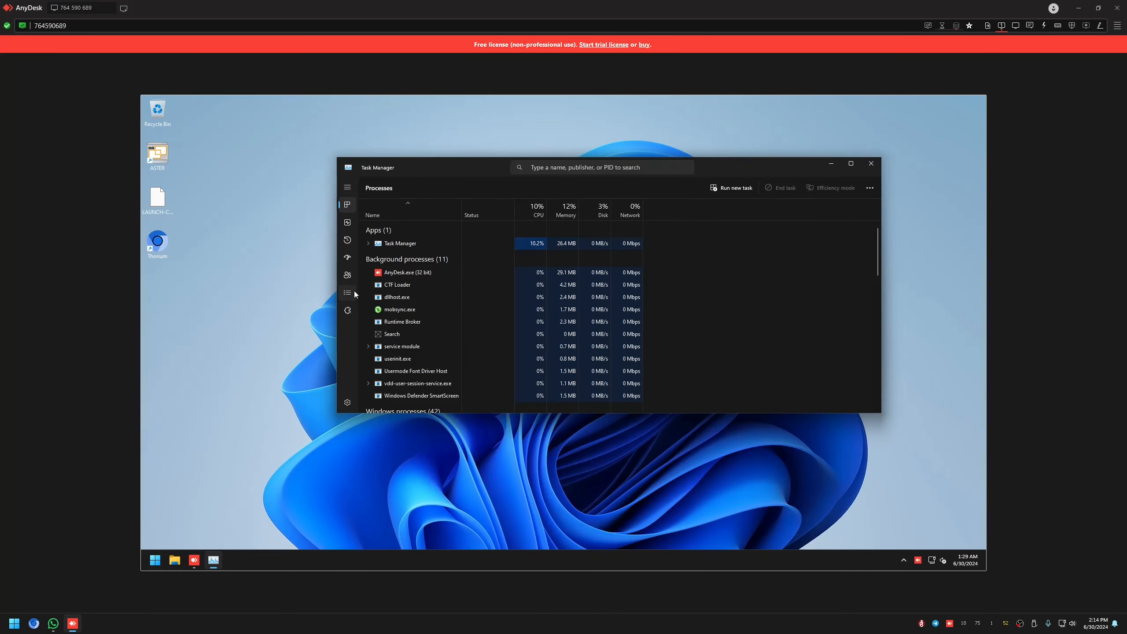
# Switch Task Manager to Details, then the Performance page with Memory selected.
pyautogui.click(347, 292)
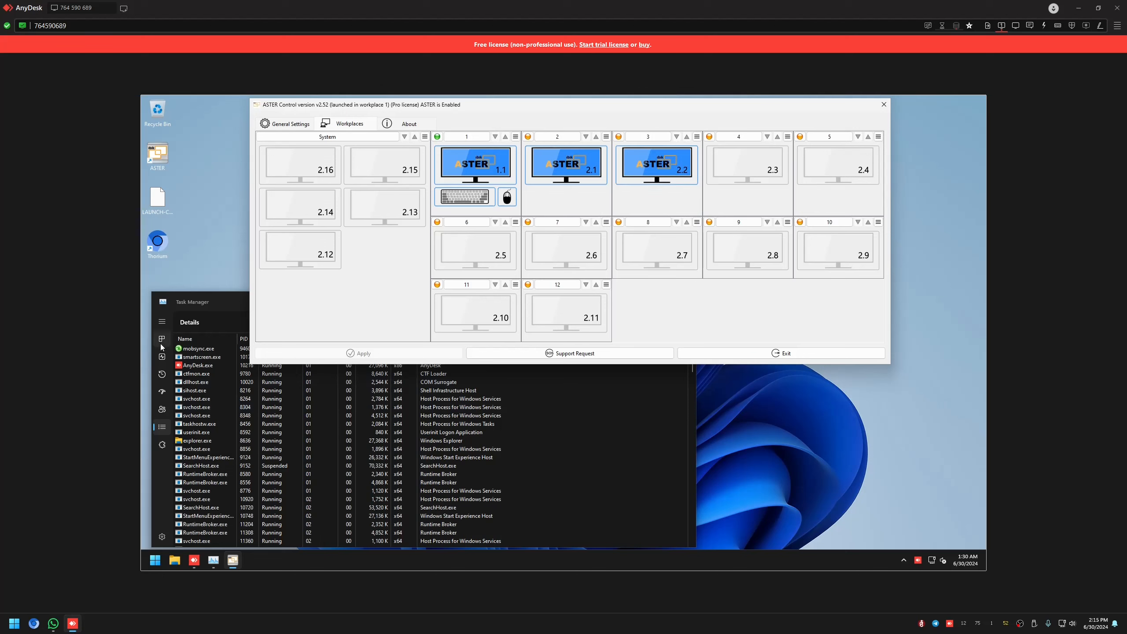
pyautogui.click(161, 356)
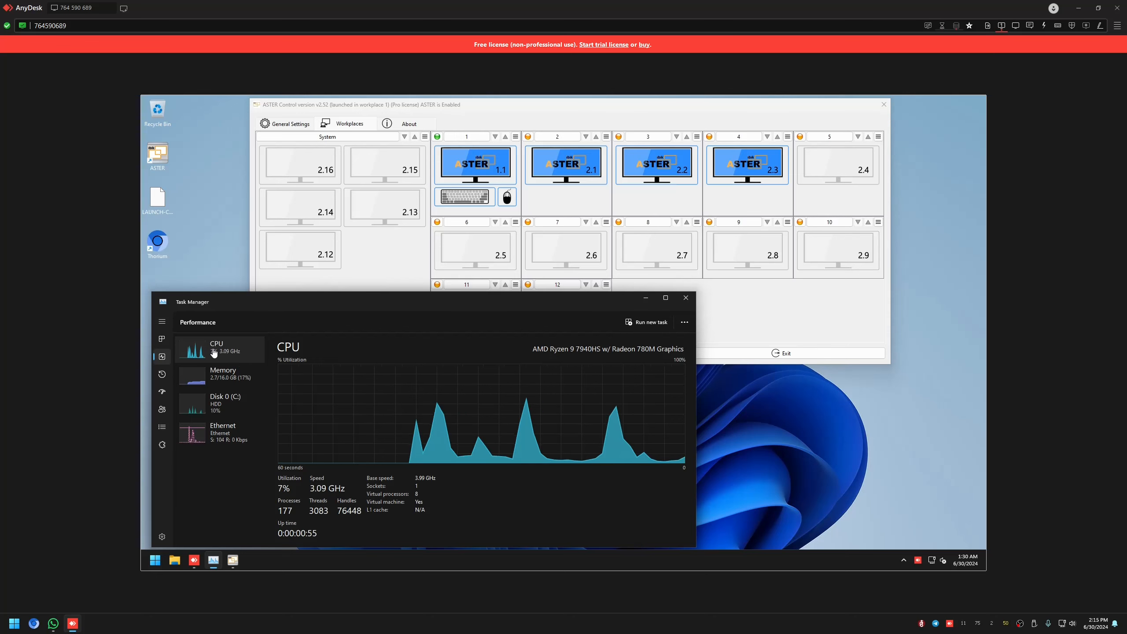
pyautogui.click(222, 375)
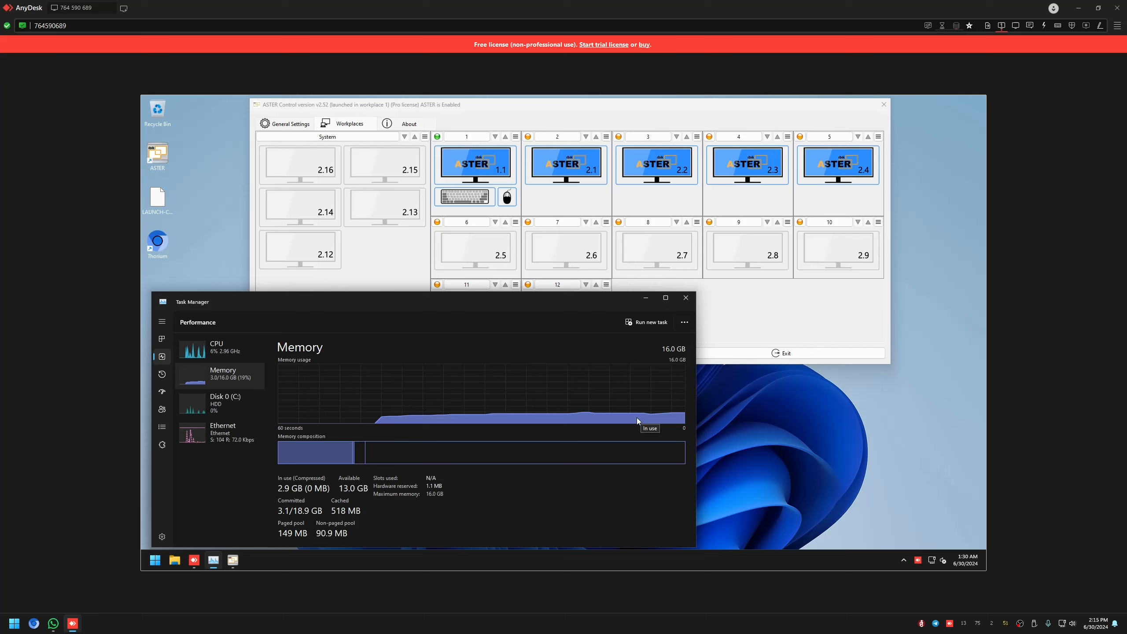
pyautogui.moveTo(554, 377)
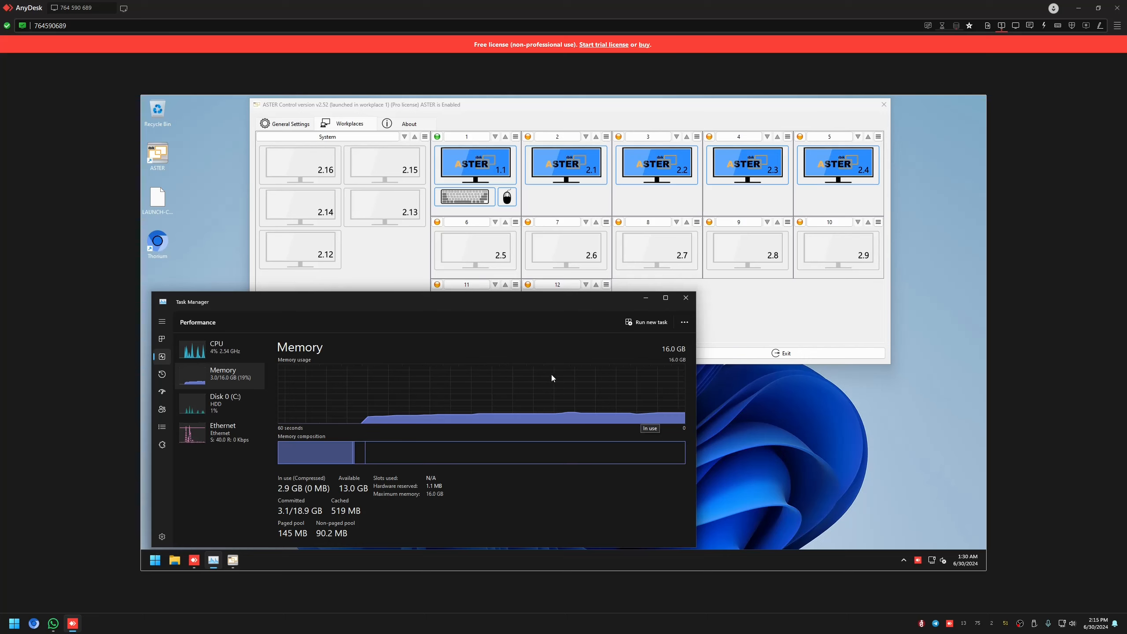